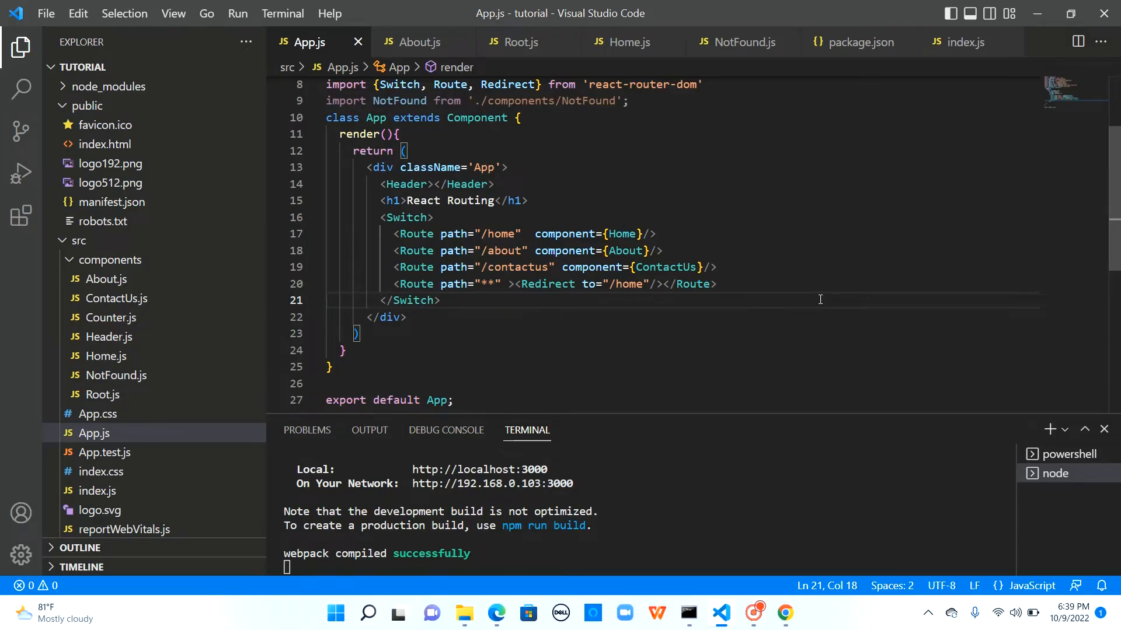
- Scroll up through App.js to review the Switch-wrapped home, about, contact and redirect routes
{"action": "scroll", "scroll_direction": "up", "scroll_amount": 3}
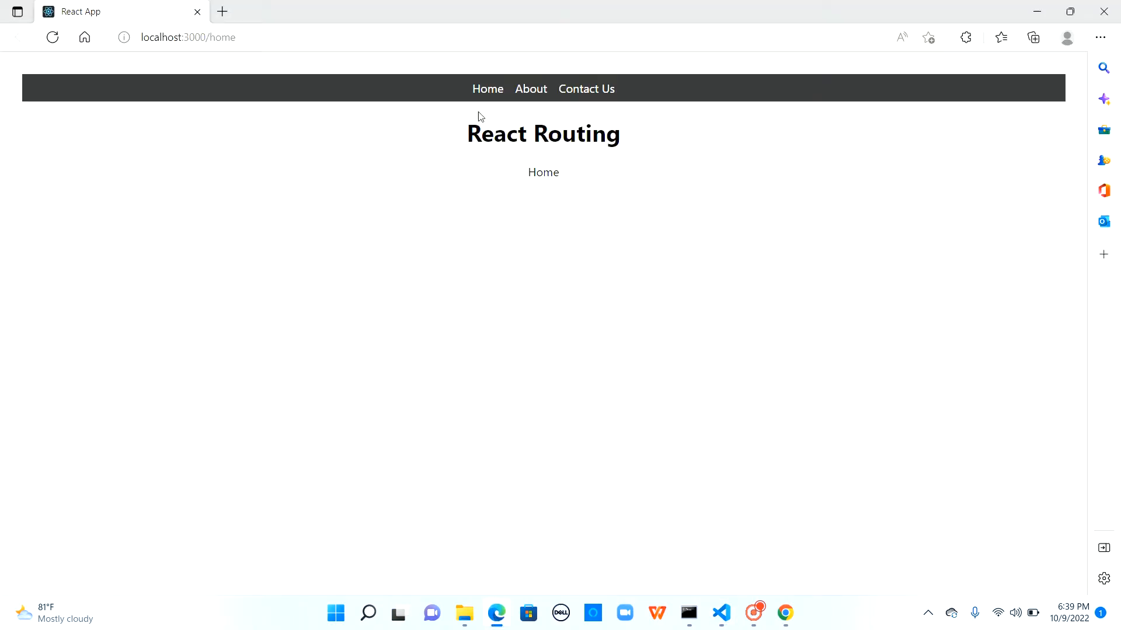
{"action": "mouse_move", "coordinate": [526, 170]}
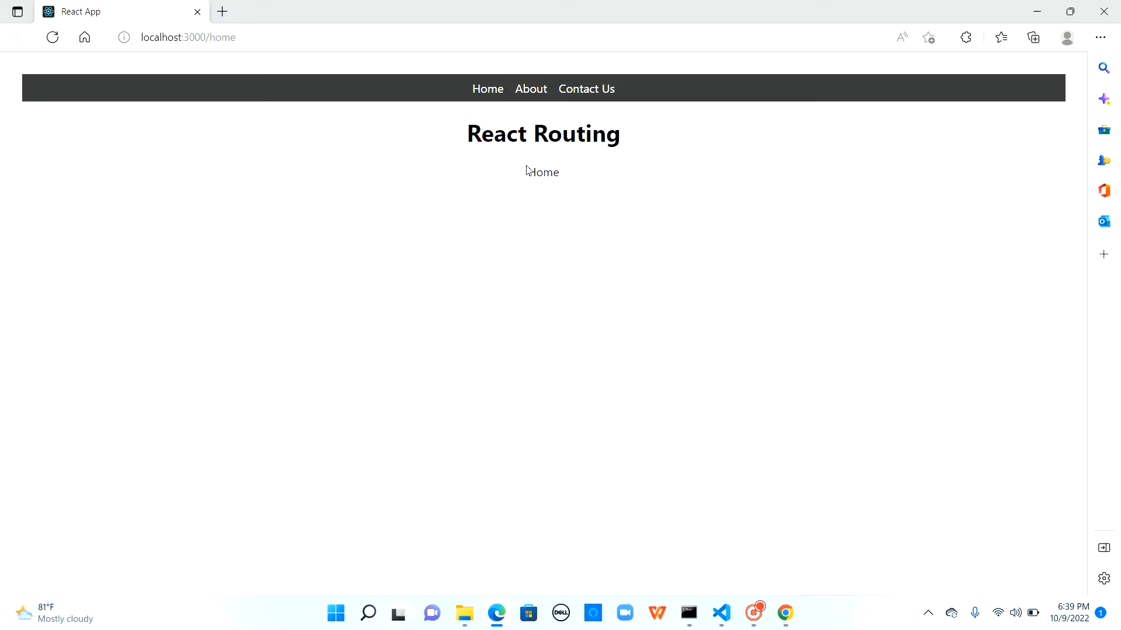
{"action": "left_click", "coordinate": [530, 89]}
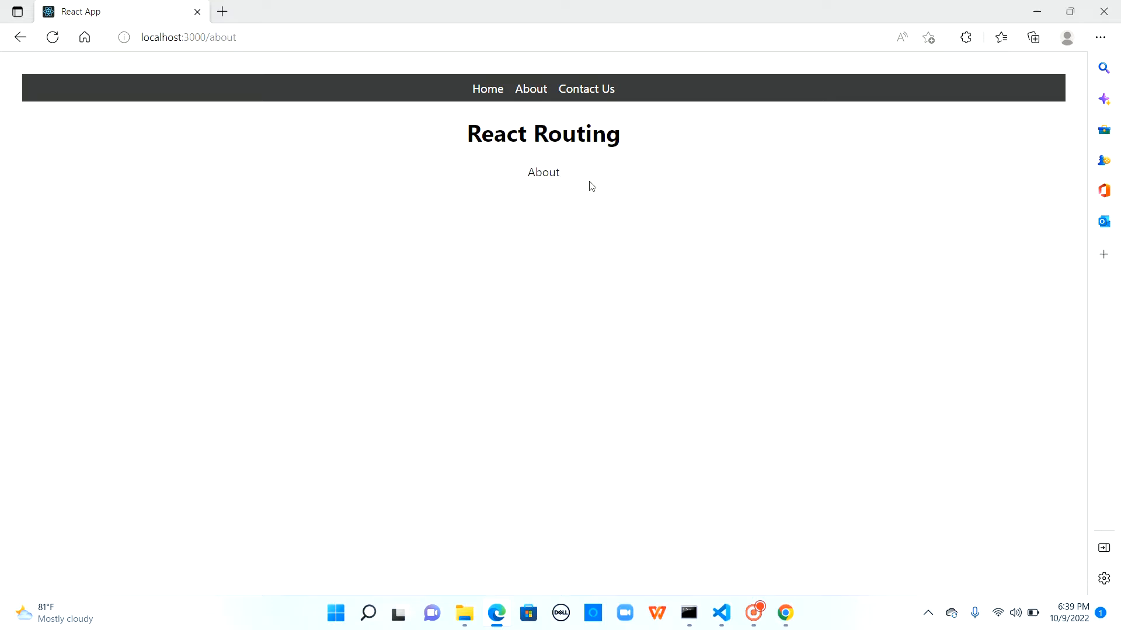
{"action": "left_click", "coordinate": [586, 88]}
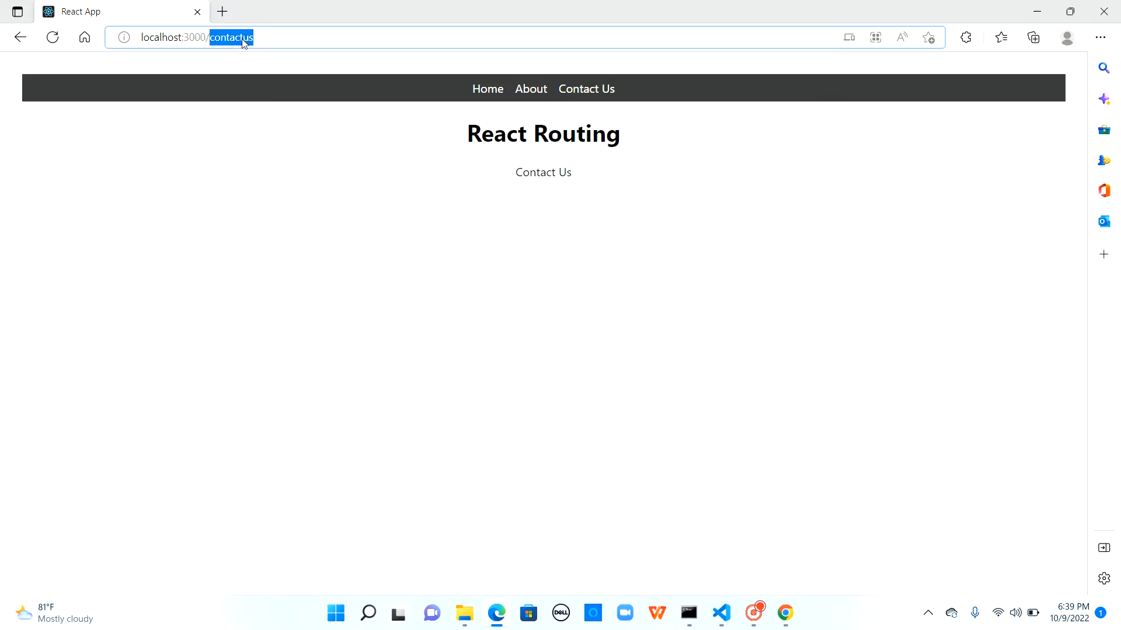
{"action": "left_click", "coordinate": [487, 88]}
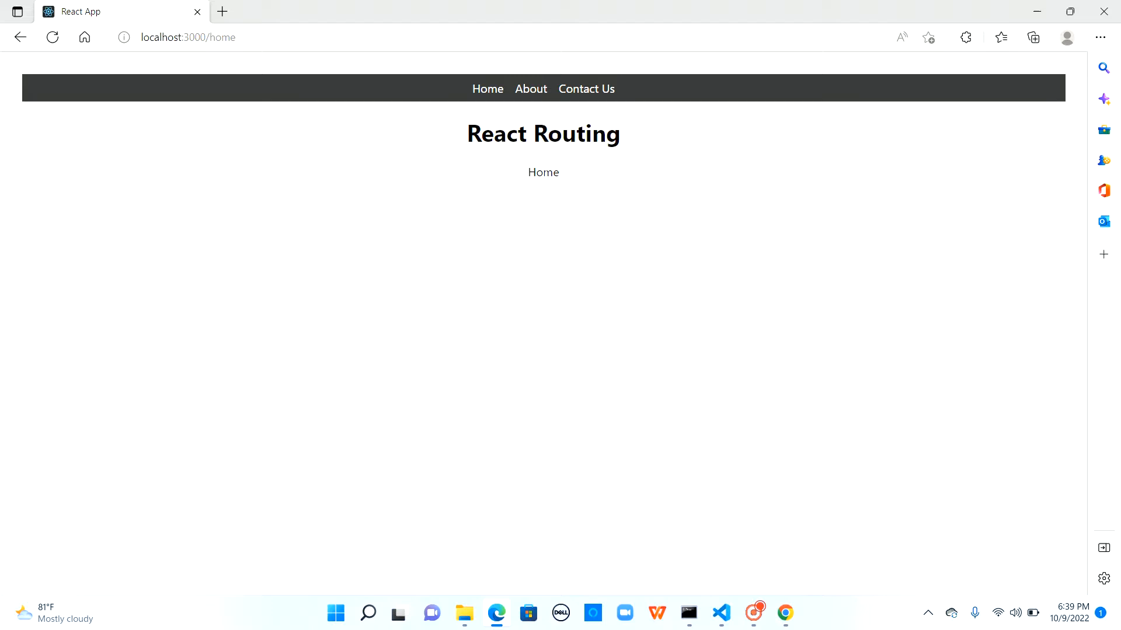
{"action": "mouse_move", "coordinate": [265, 95]}
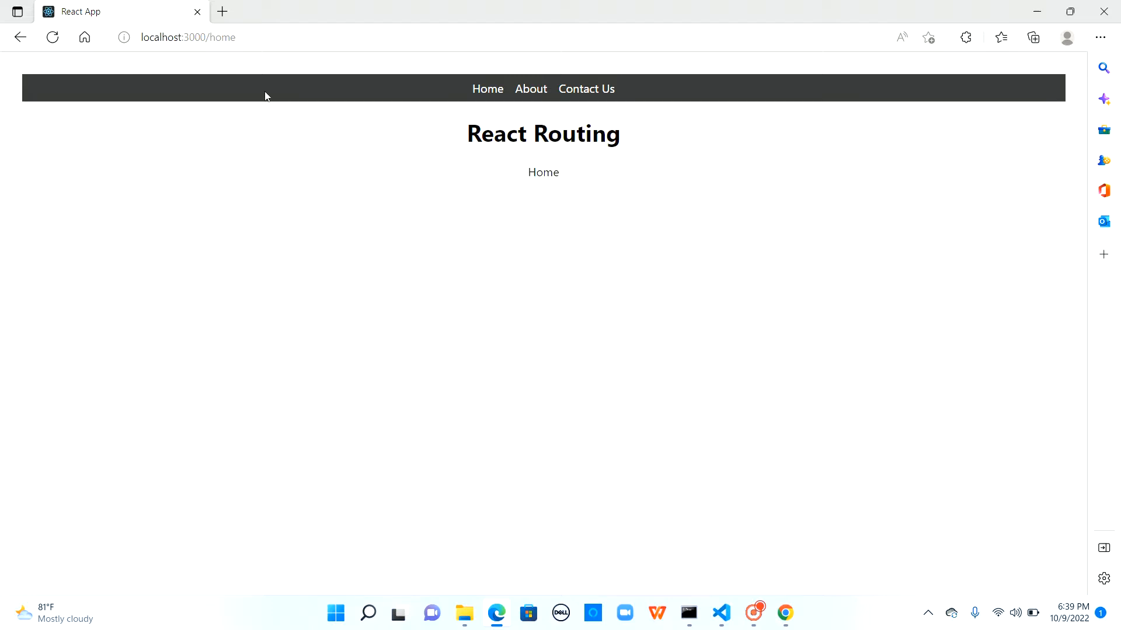
{"action": "type", "text": "something"}
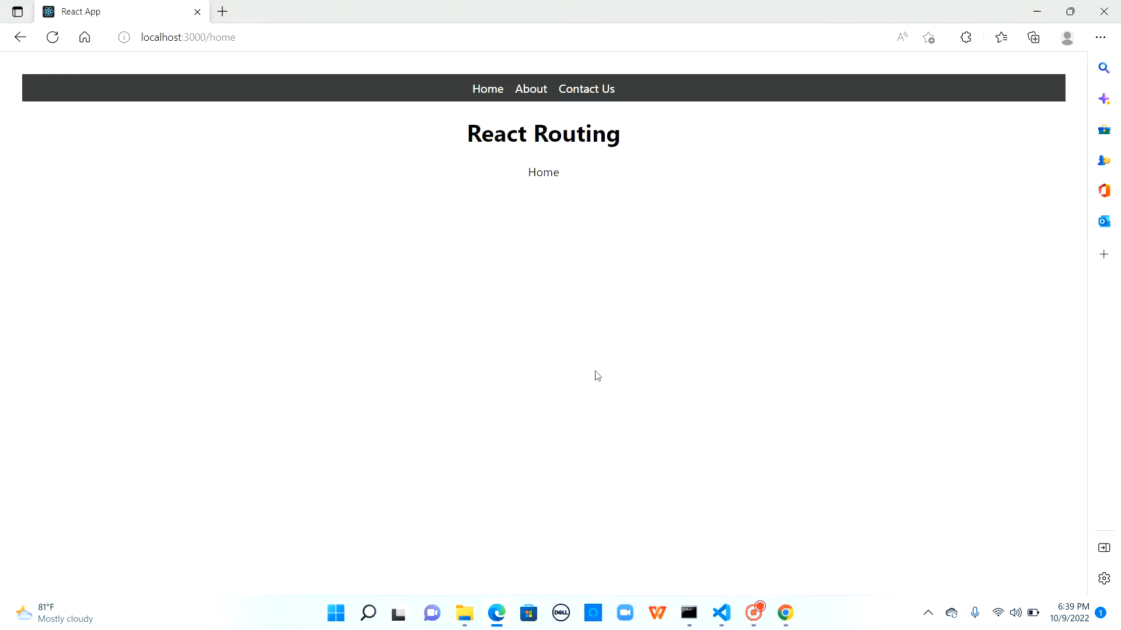
{"action": "left_click", "coordinate": [720, 614]}
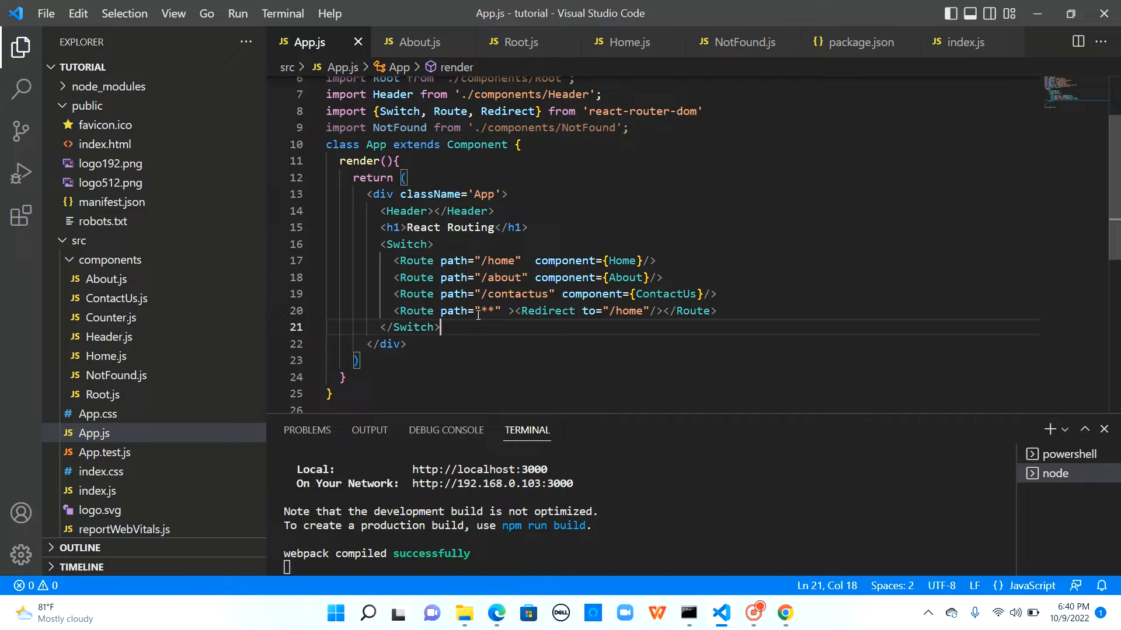
{"action": "mouse_move", "coordinate": [572, 331]}
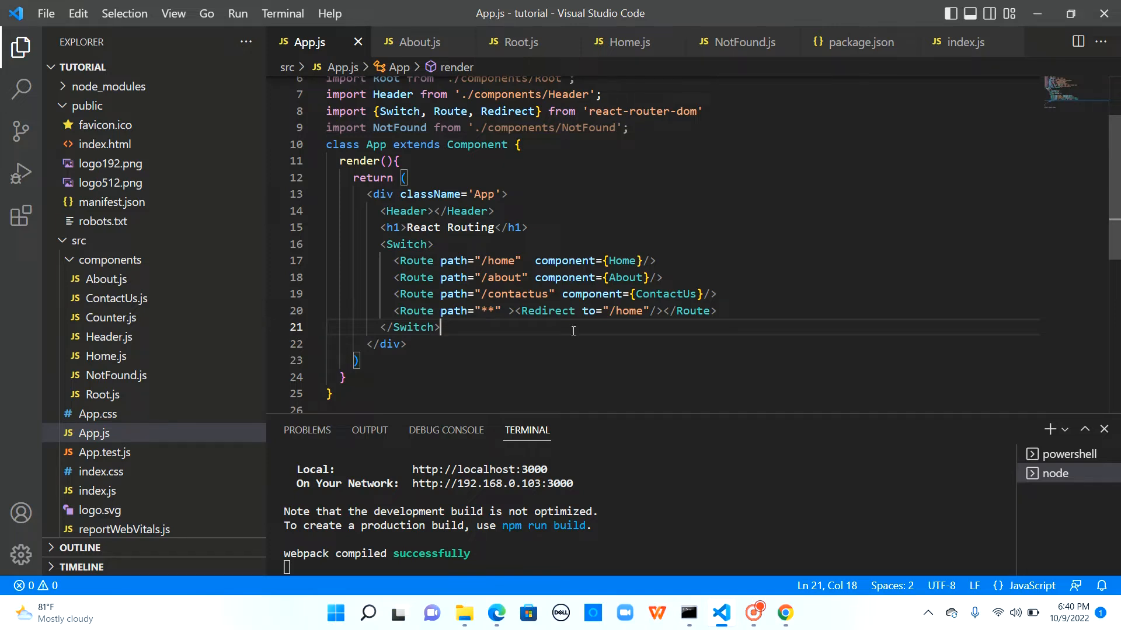
- Replace the Switch wrapper with a new '/' Route rendering Root above the others
{"action": "left_click", "coordinate": [452, 244]}
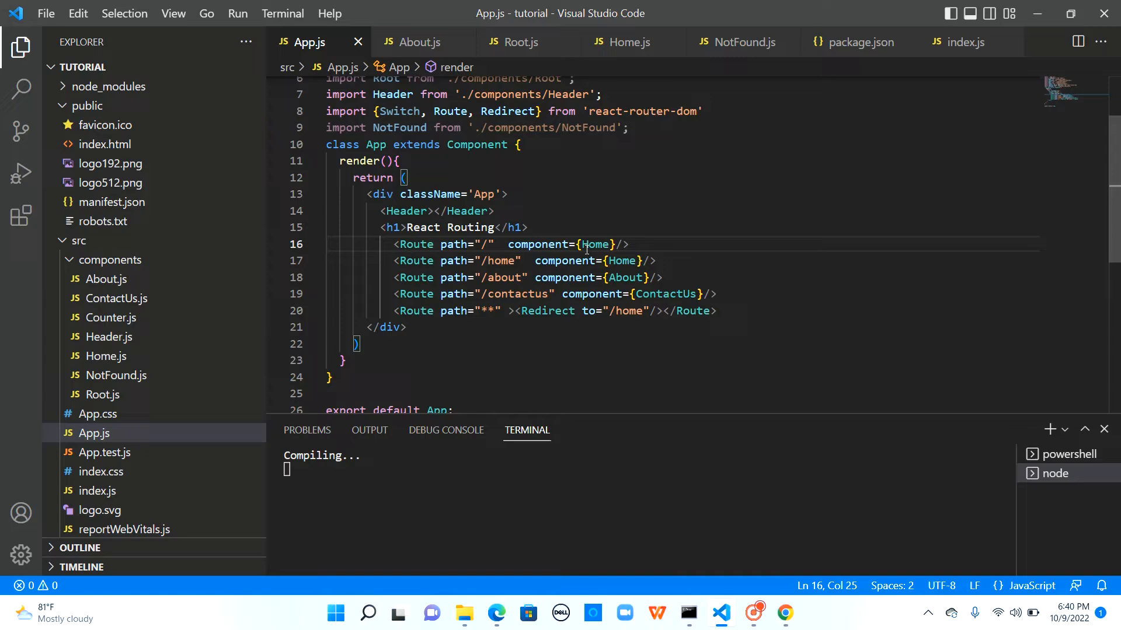
{"action": "type", "text": "Root"}
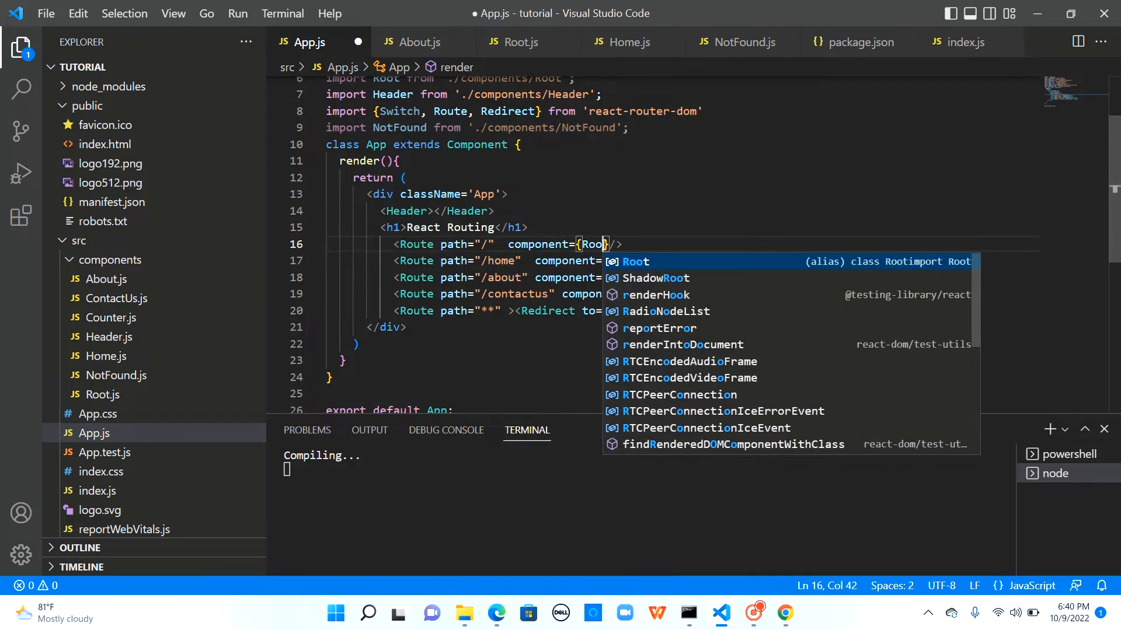
{"action": "type", "text": "t"}
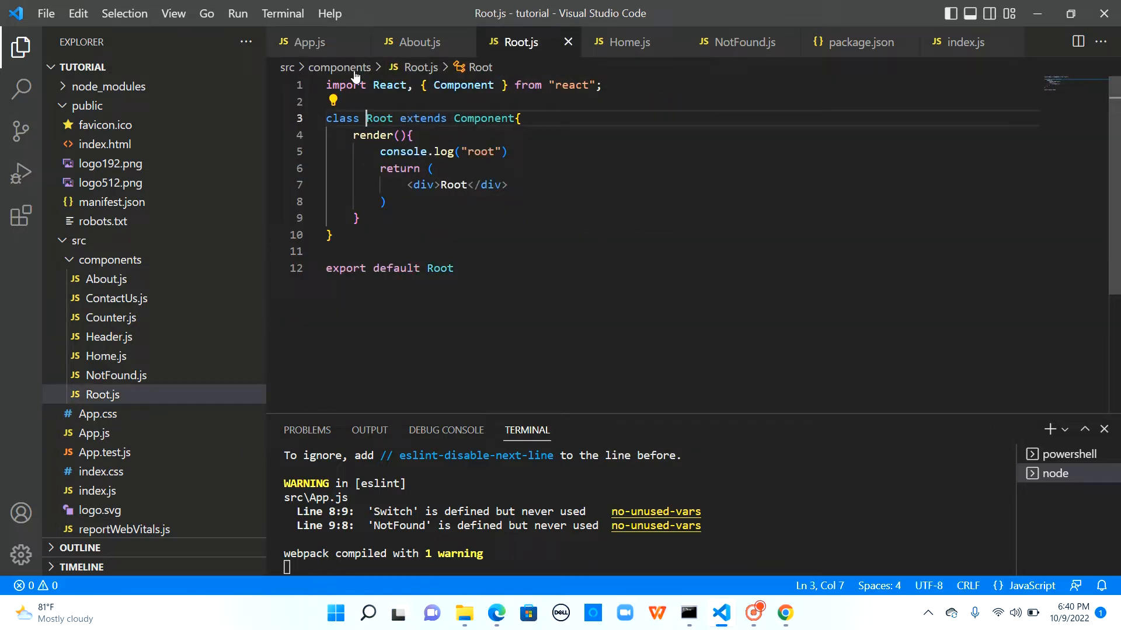
{"action": "left_click", "coordinate": [309, 42]}
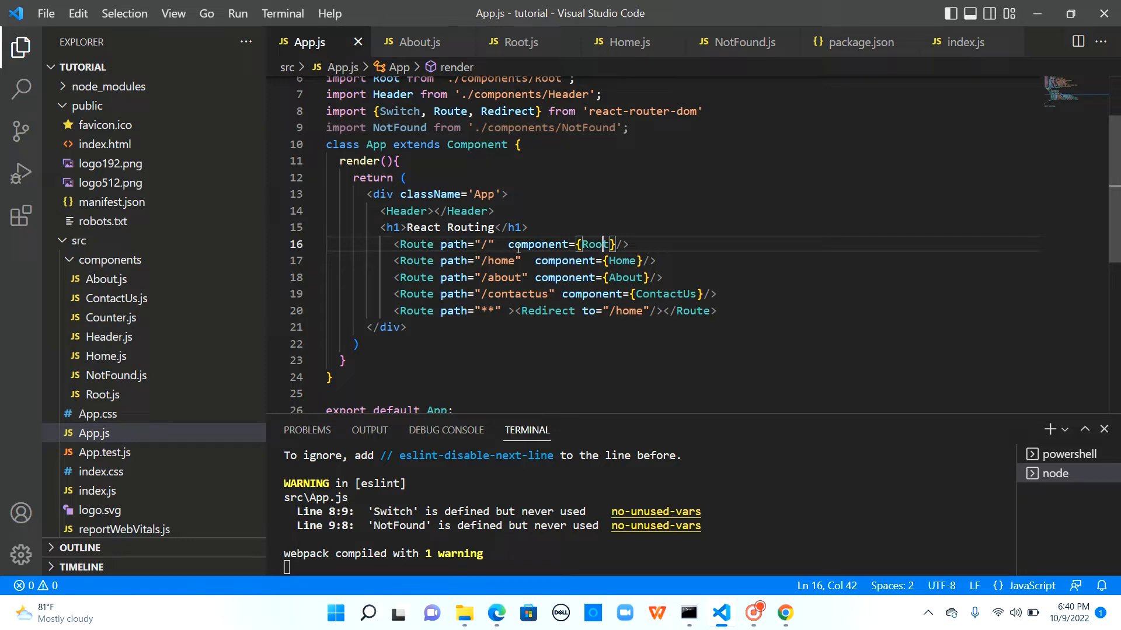
{"action": "mouse_move", "coordinate": [591, 244]}
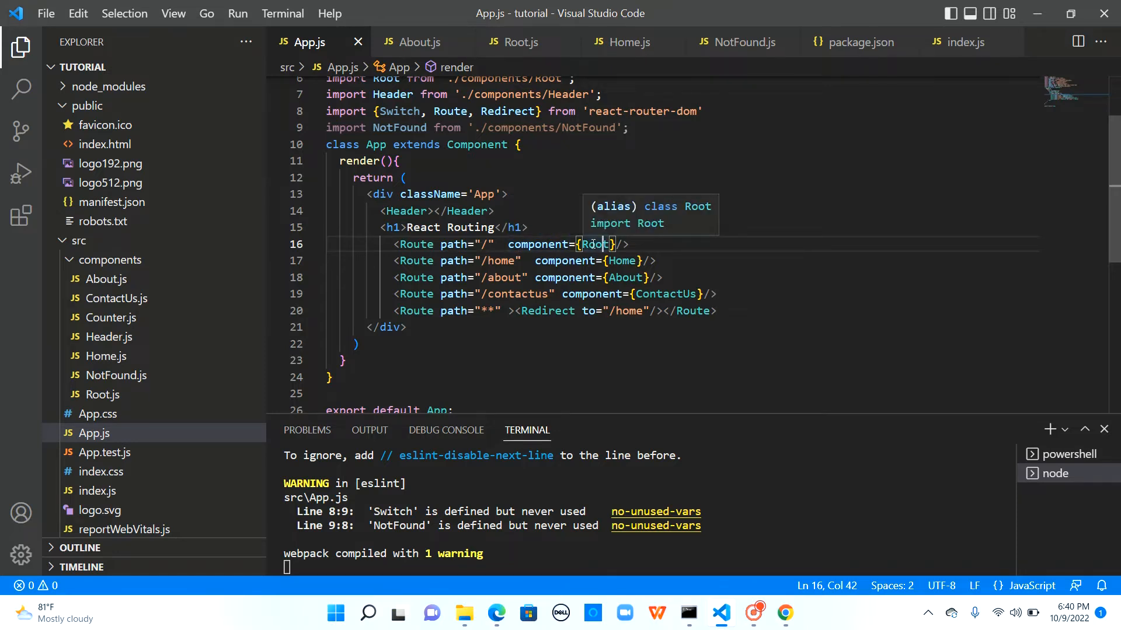
{"action": "left_click", "coordinate": [535, 382]}
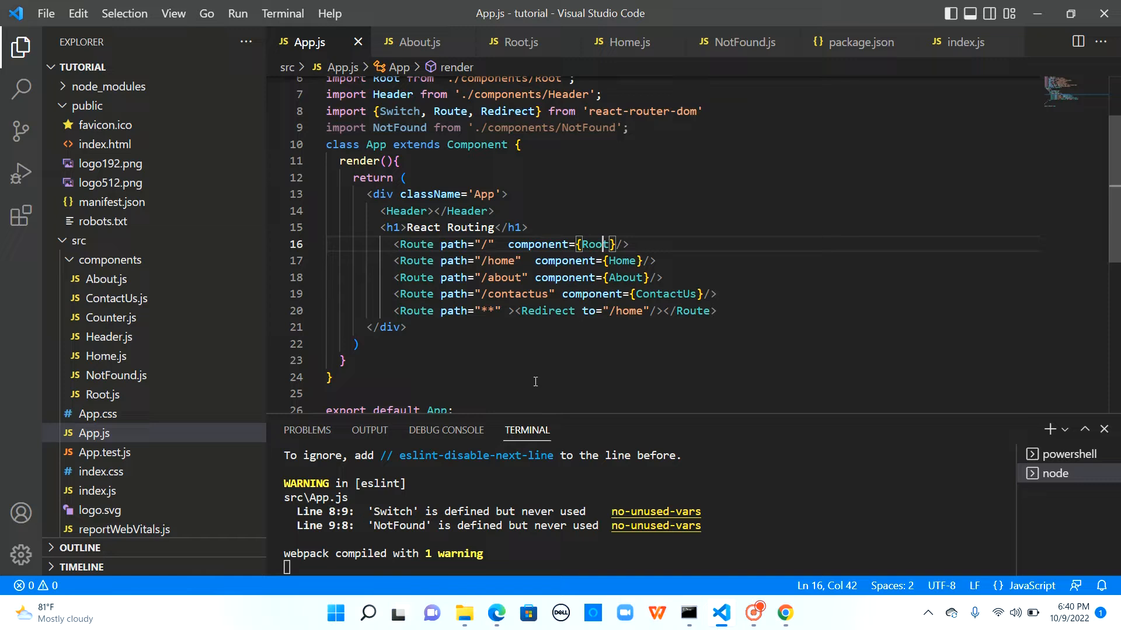
{"action": "left_click", "coordinate": [784, 614]}
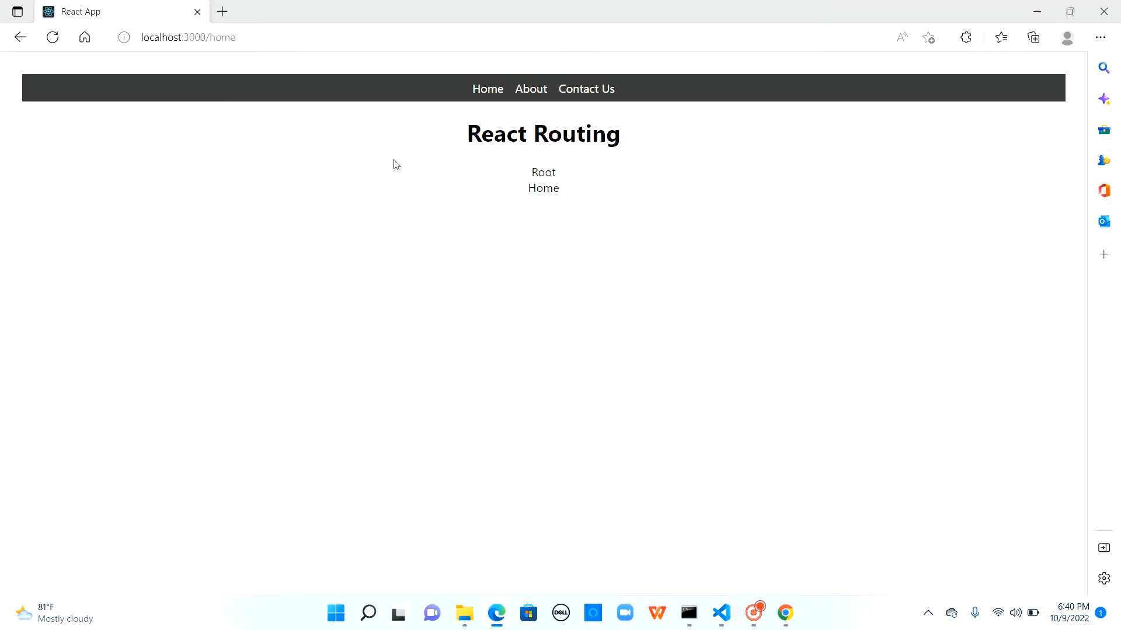
- Load the bare localhost:3000/ address, which renders only Root
{"action": "left_click", "coordinate": [187, 37]}
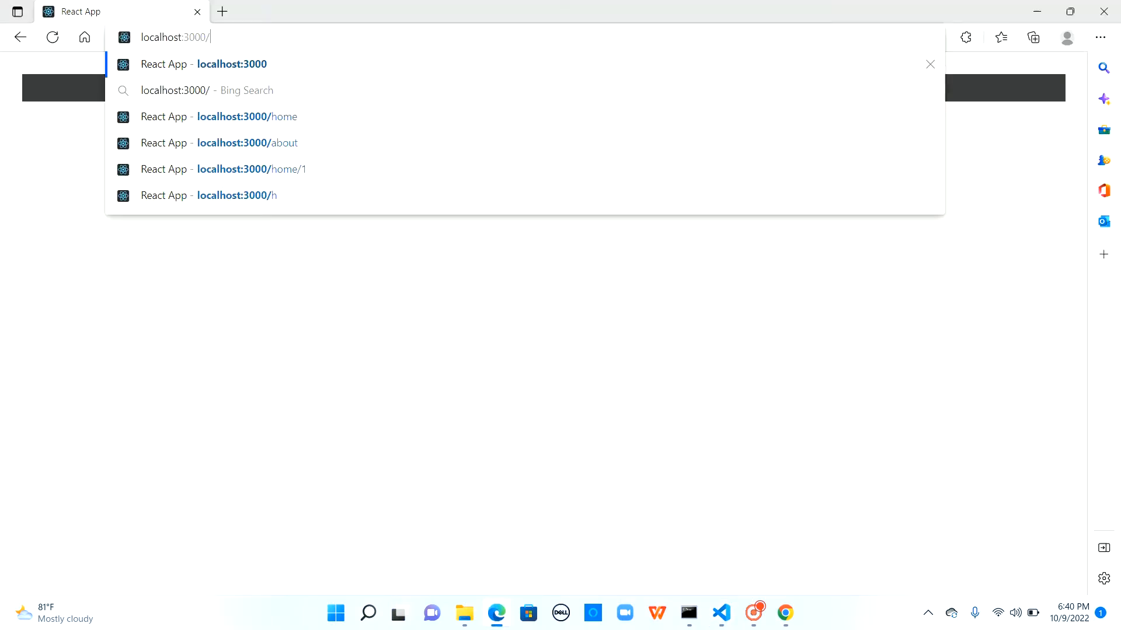
{"action": "left_click", "coordinate": [246, 116]}
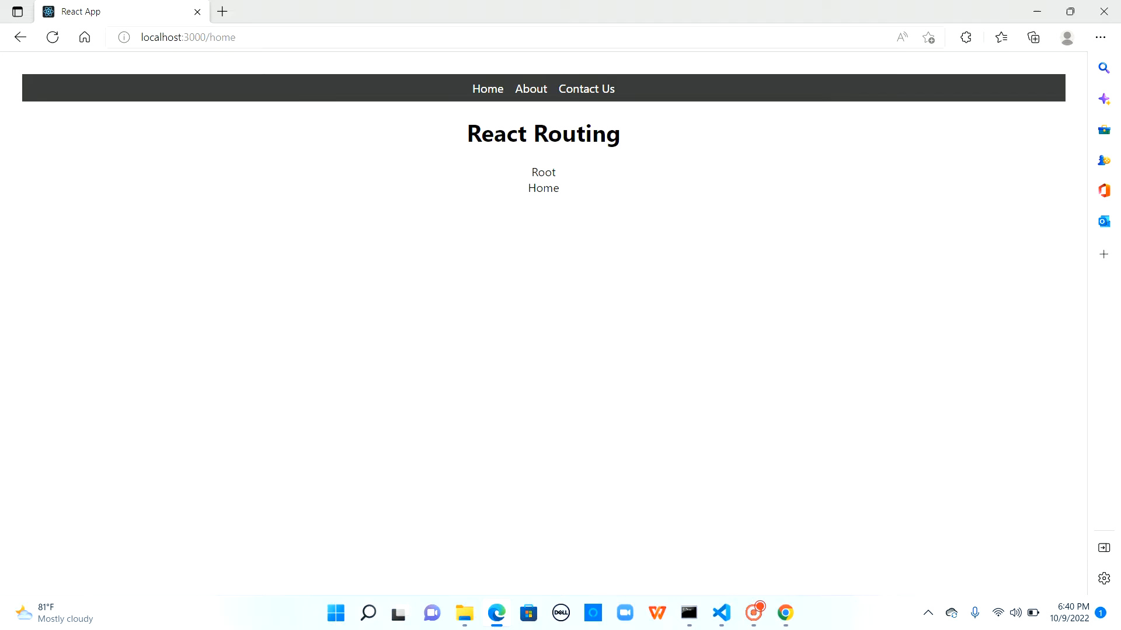
{"action": "mouse_move", "coordinate": [585, 231]}
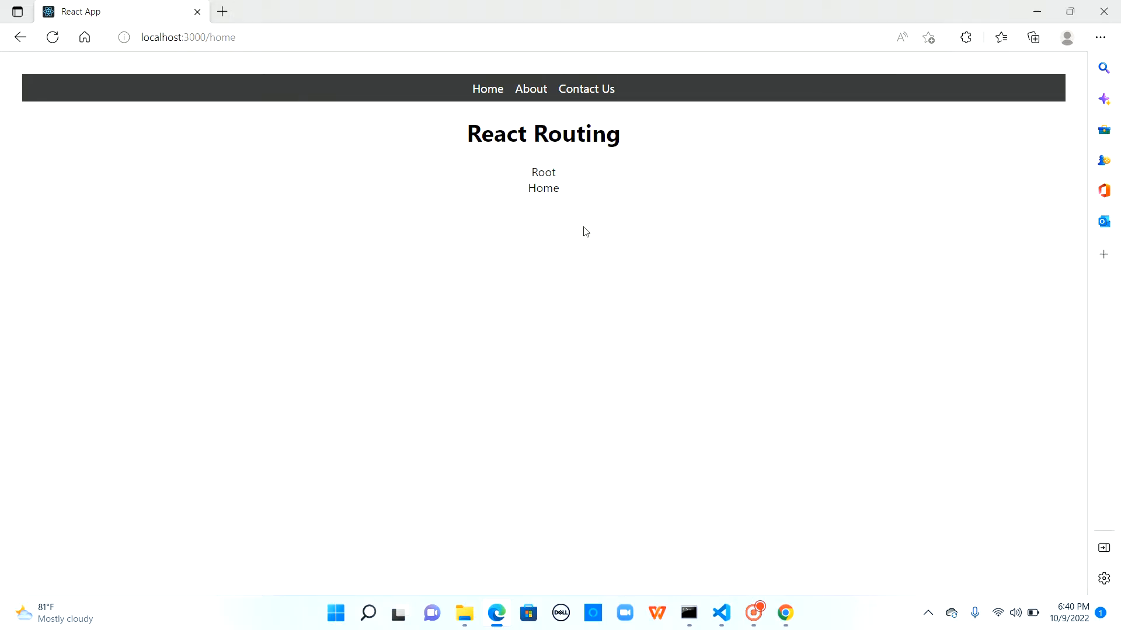
{"action": "mouse_move", "coordinate": [723, 618]}
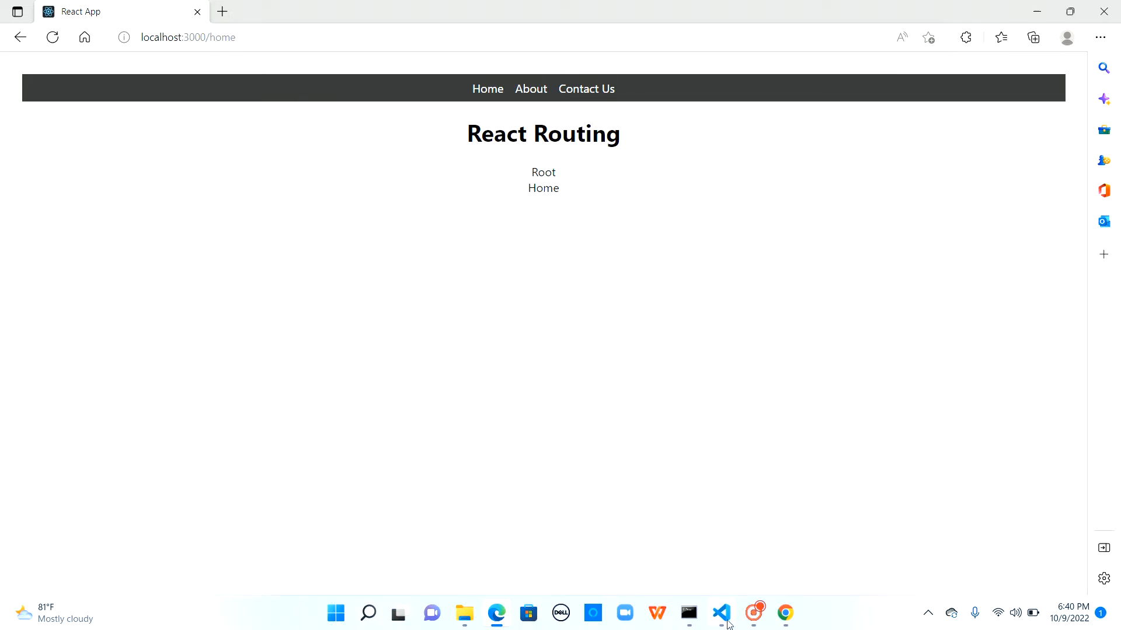
{"action": "left_click", "coordinate": [720, 613]}
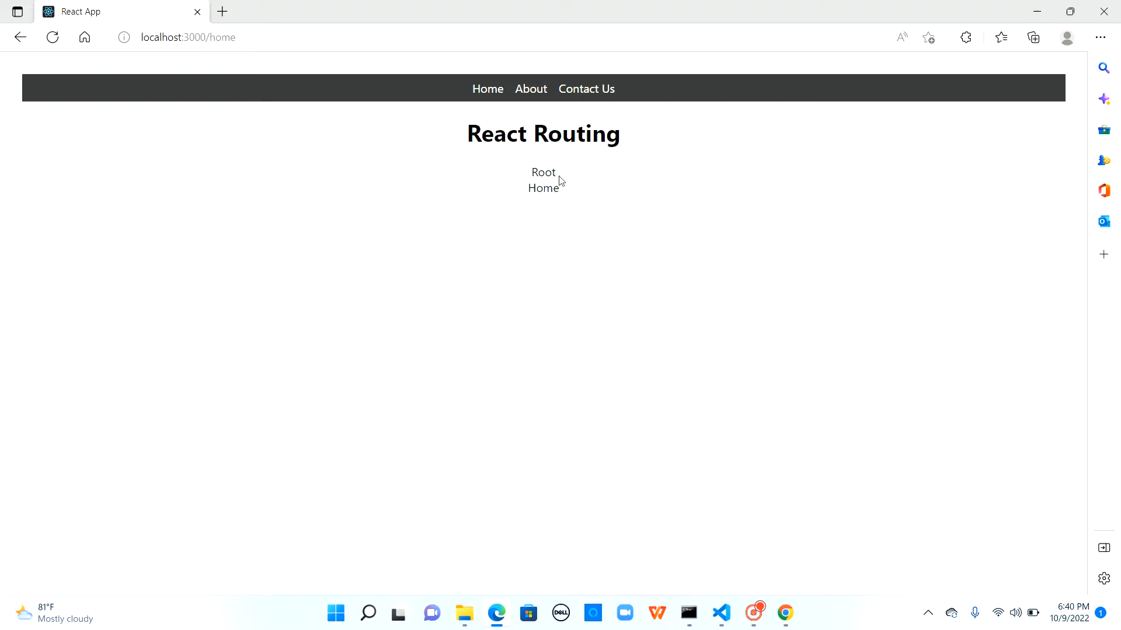
{"action": "double_click", "coordinate": [542, 172]}
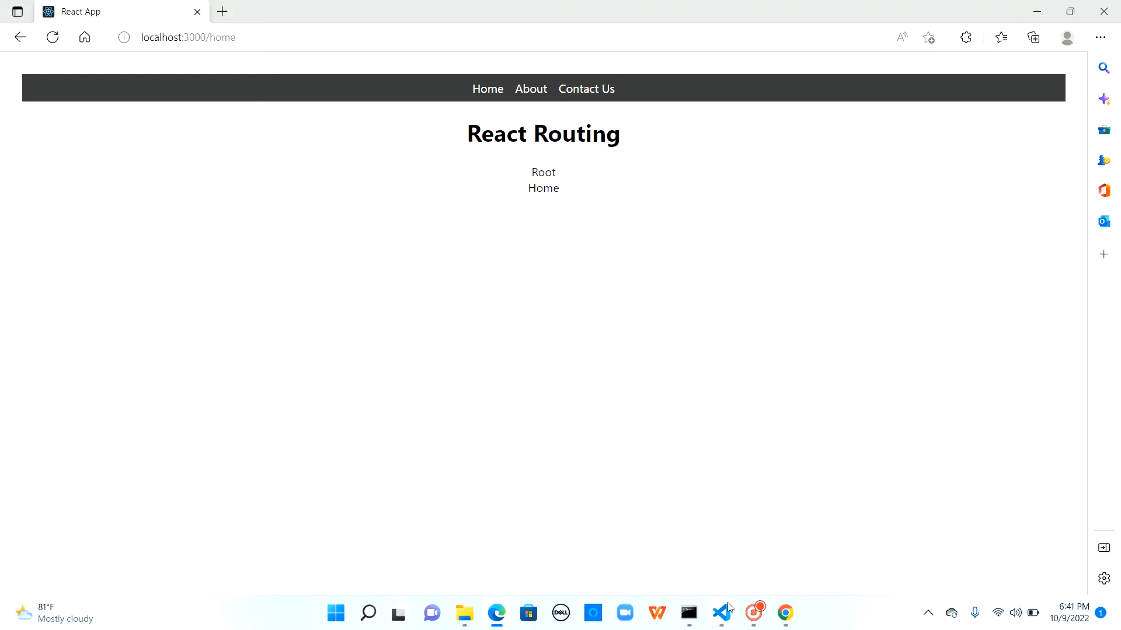
- Open the Home link to see Root plus Home at /home
{"action": "left_click", "coordinate": [721, 613]}
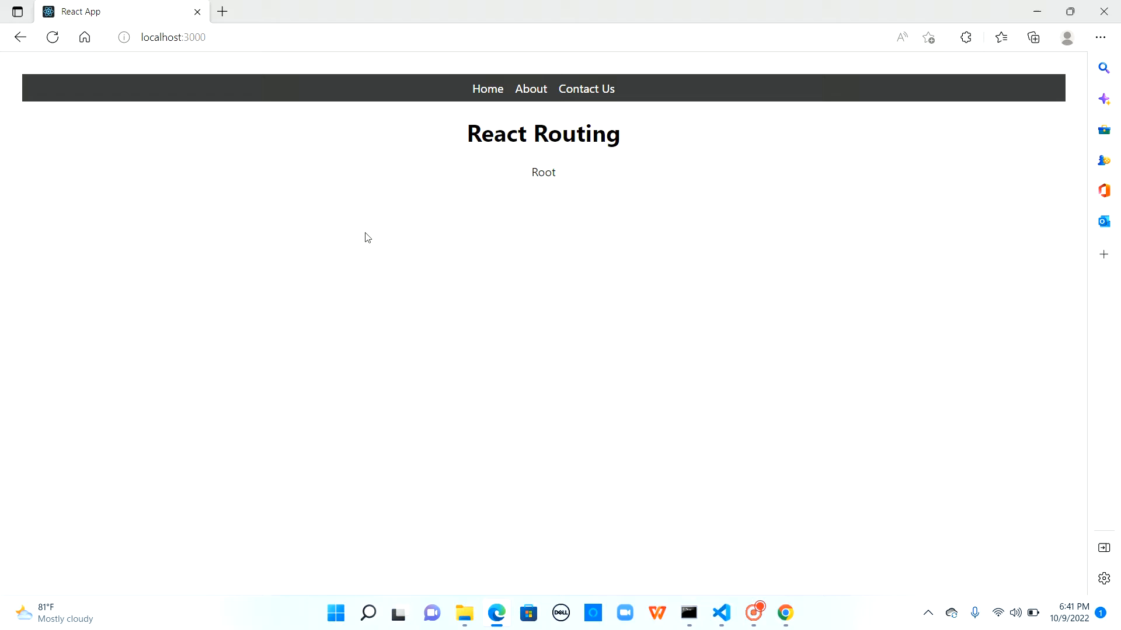
{"action": "mouse_move", "coordinate": [578, 183]}
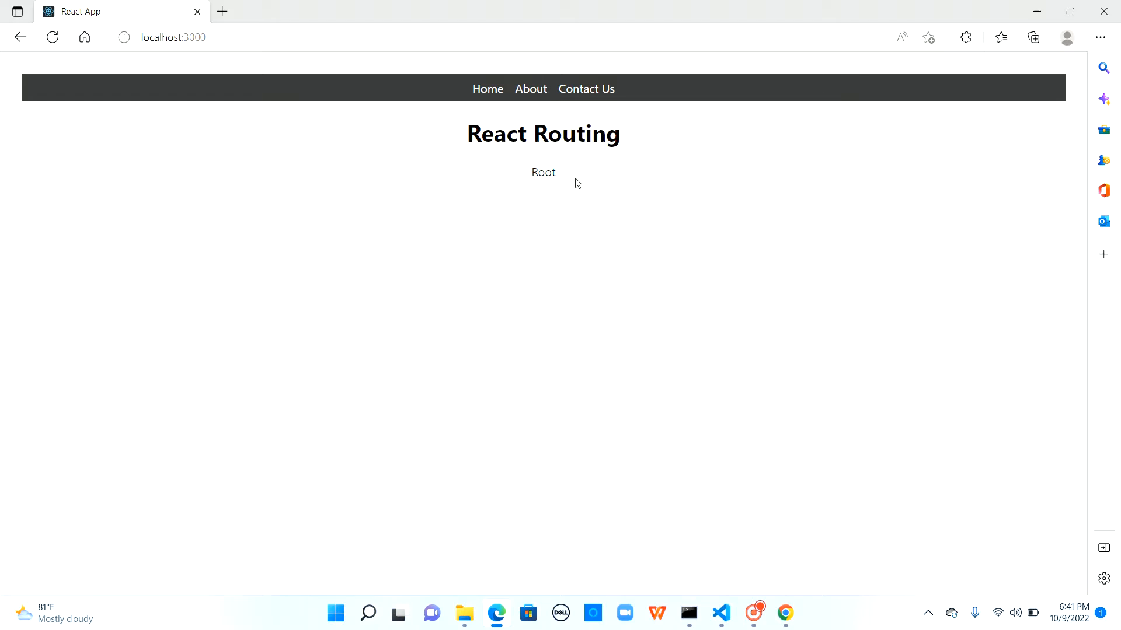
{"action": "left_click", "coordinate": [487, 88]}
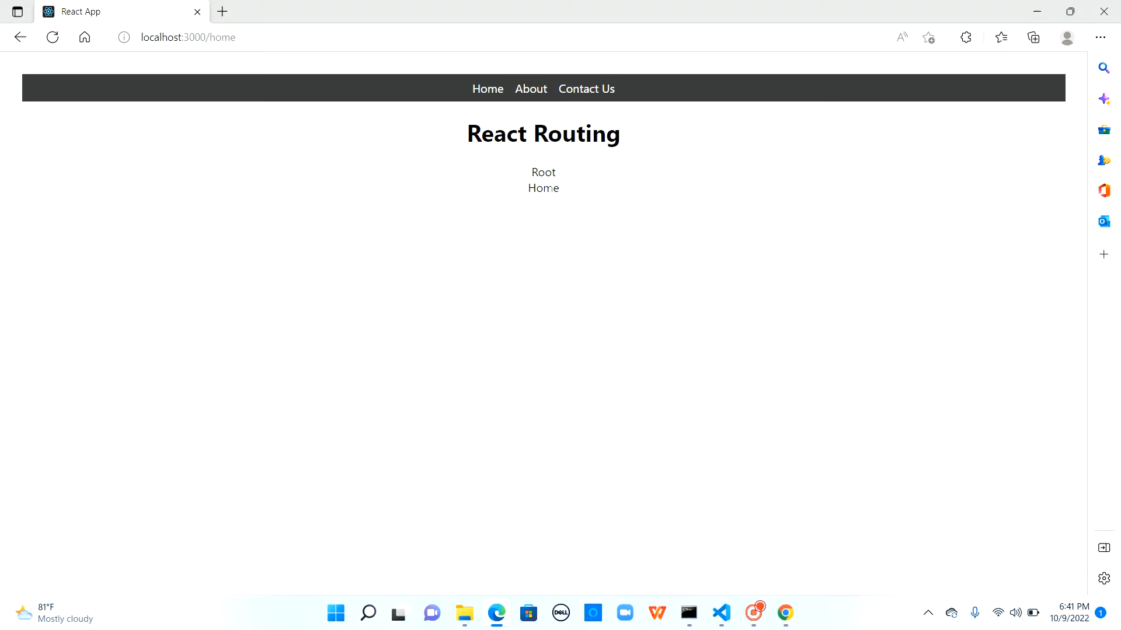
{"action": "mouse_move", "coordinate": [713, 602]}
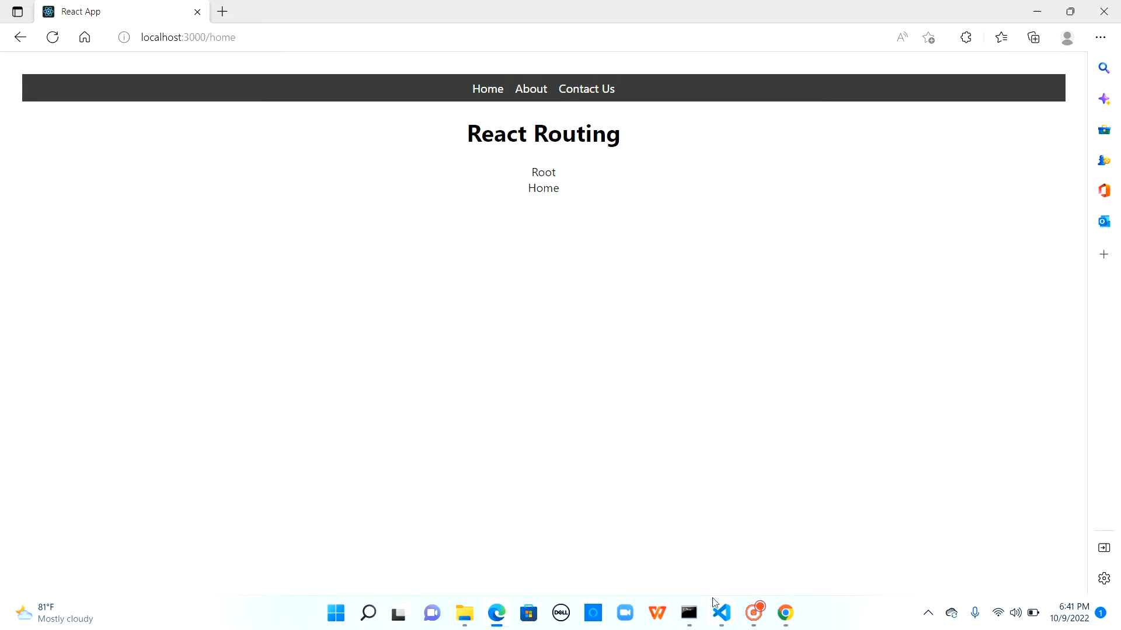
{"action": "left_click", "coordinate": [720, 614]}
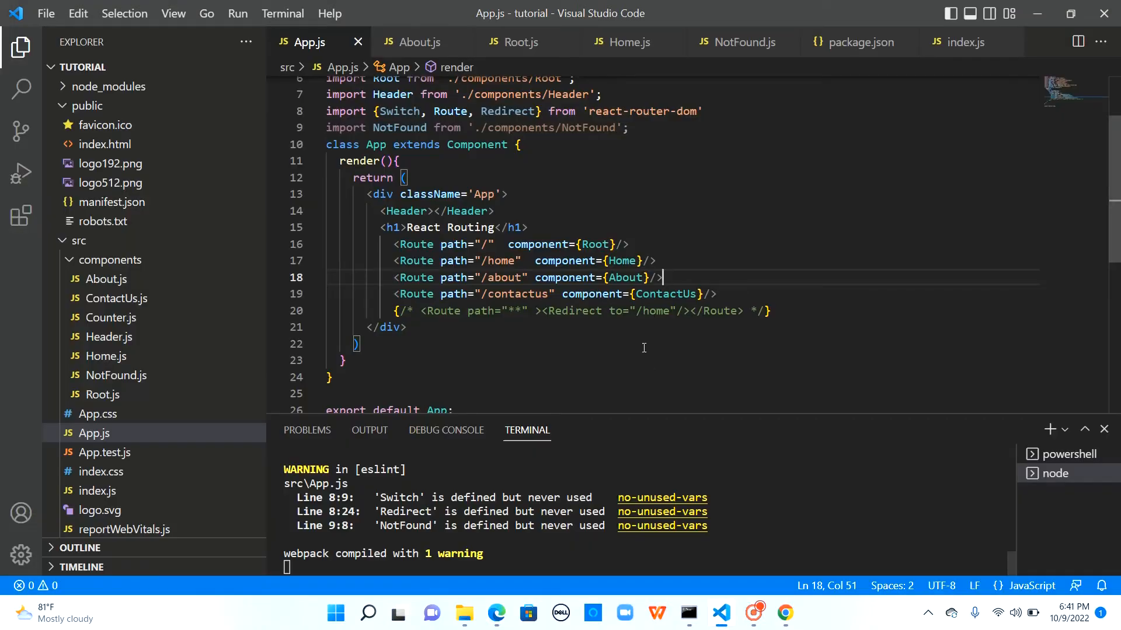
- Inspect the unchanged '/' and '/home' Route paths on lines 16–17
{"action": "double_click", "coordinate": [500, 260]}
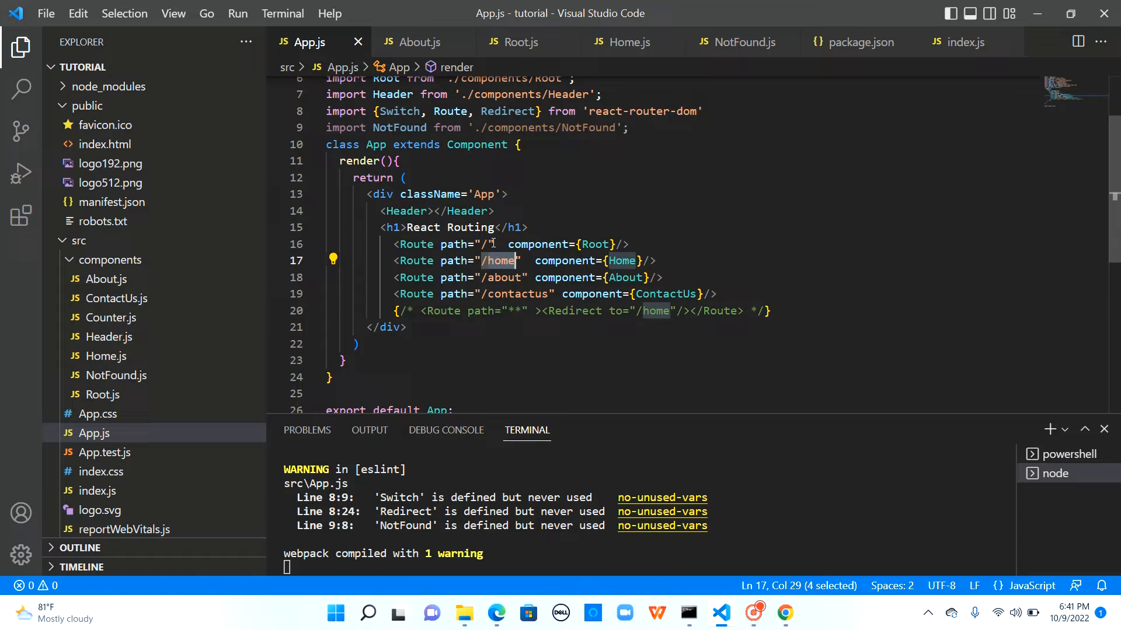
{"action": "left_click", "coordinate": [489, 244]}
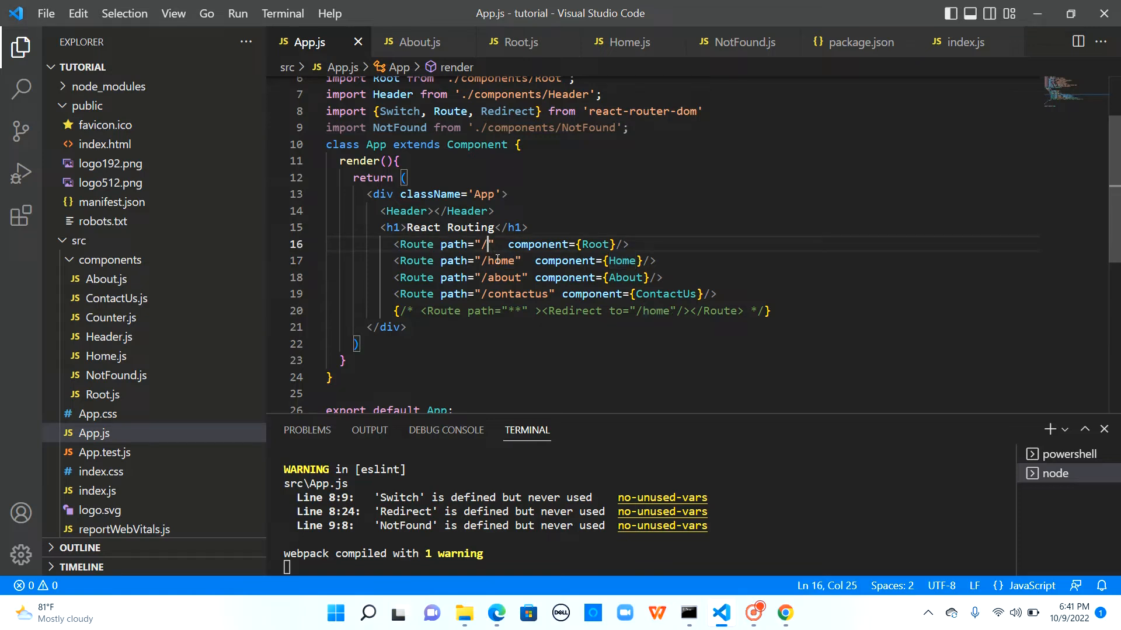
{"action": "double_click", "coordinate": [502, 261]}
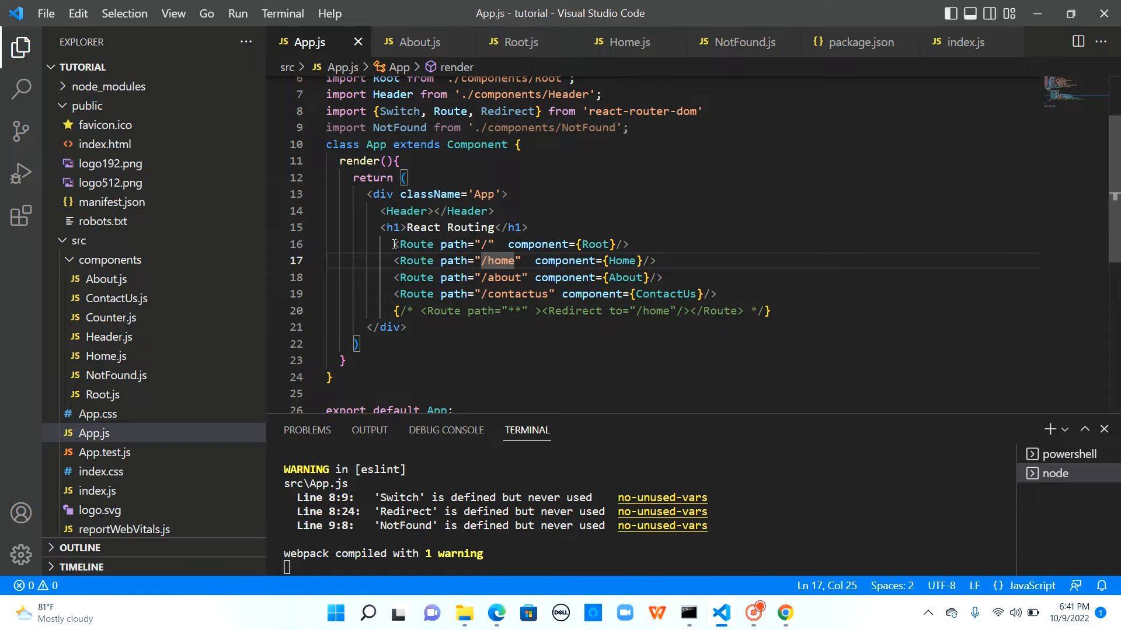
{"action": "left_click_drag", "start_coordinate": [393, 244], "coordinate": [655, 261]}
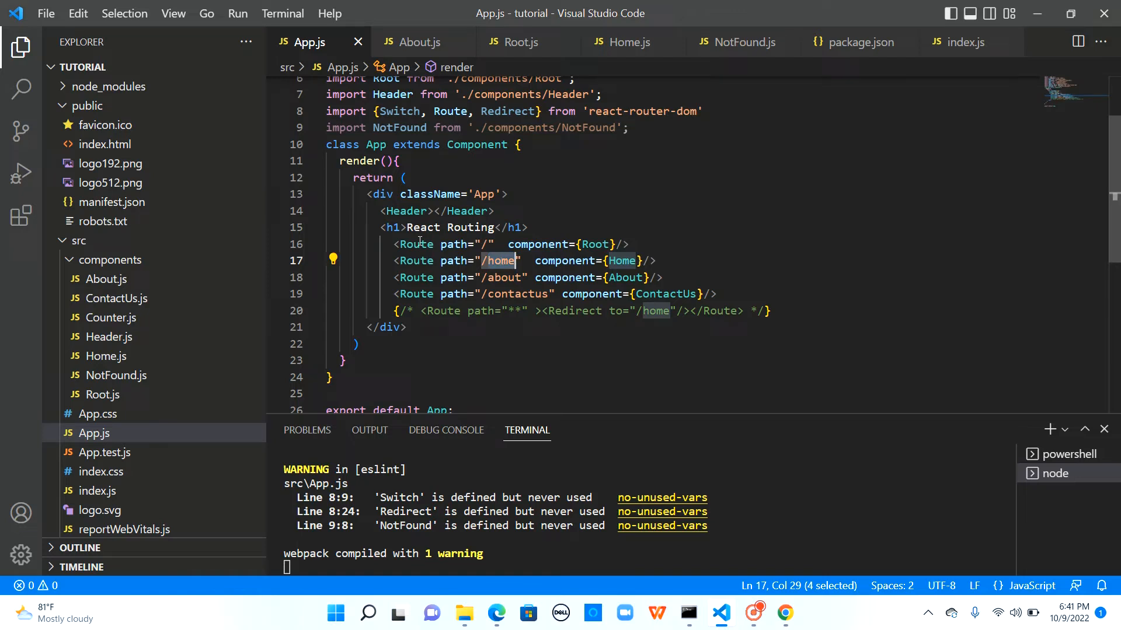
{"action": "left_click", "coordinate": [488, 244]}
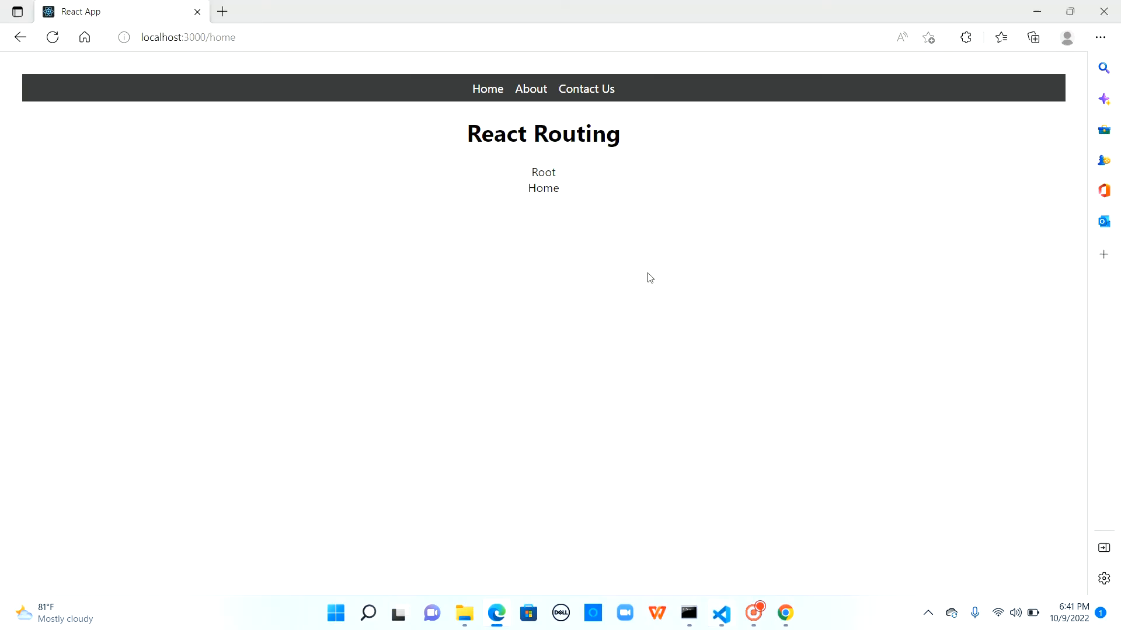
- Highlight the page text at localhost:3000/home, showing Root and Home together
{"action": "double_click", "coordinate": [544, 173]}
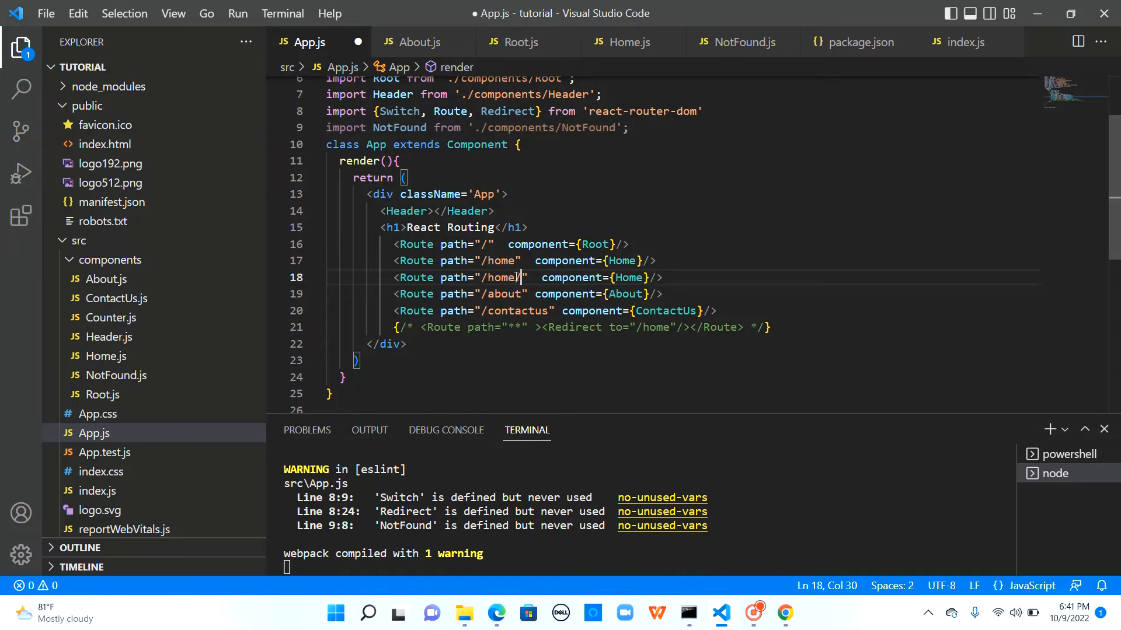
- Append /:id to the duplicated Home route path and save App.js
{"action": "type", "text": "/:id"}
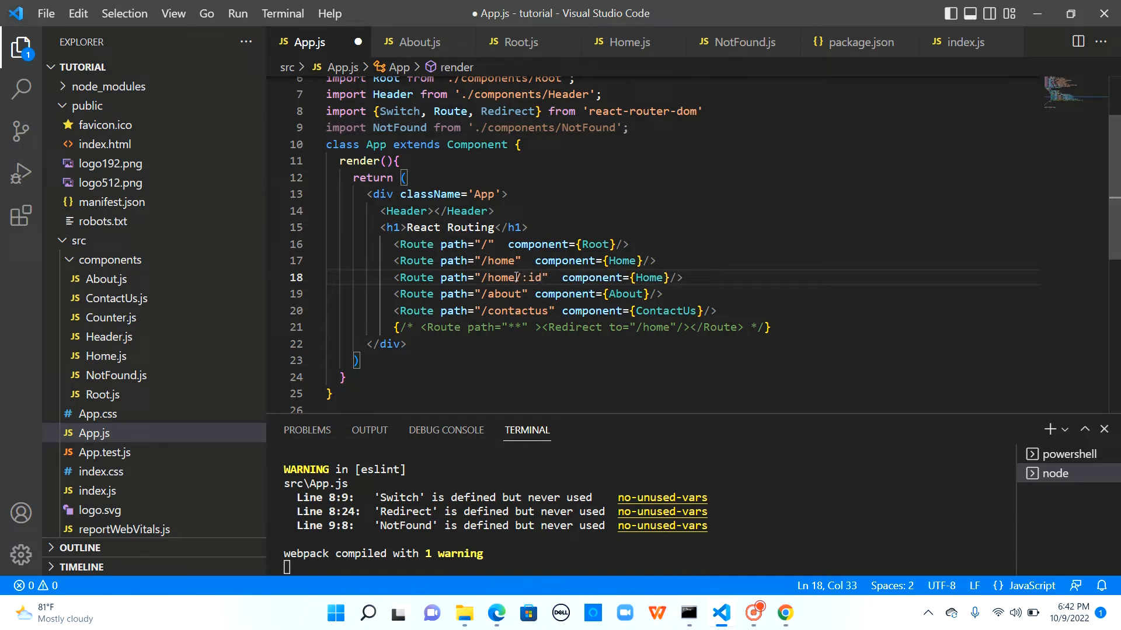
{"action": "key", "text": "ctrl+s"}
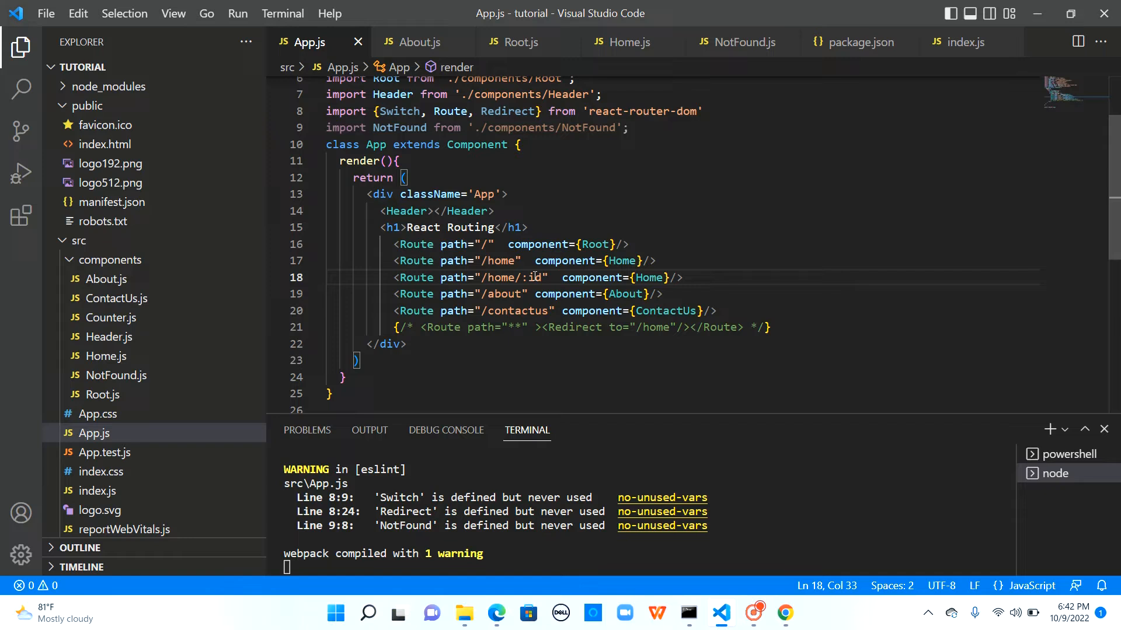
{"action": "mouse_move", "coordinate": [586, 277]}
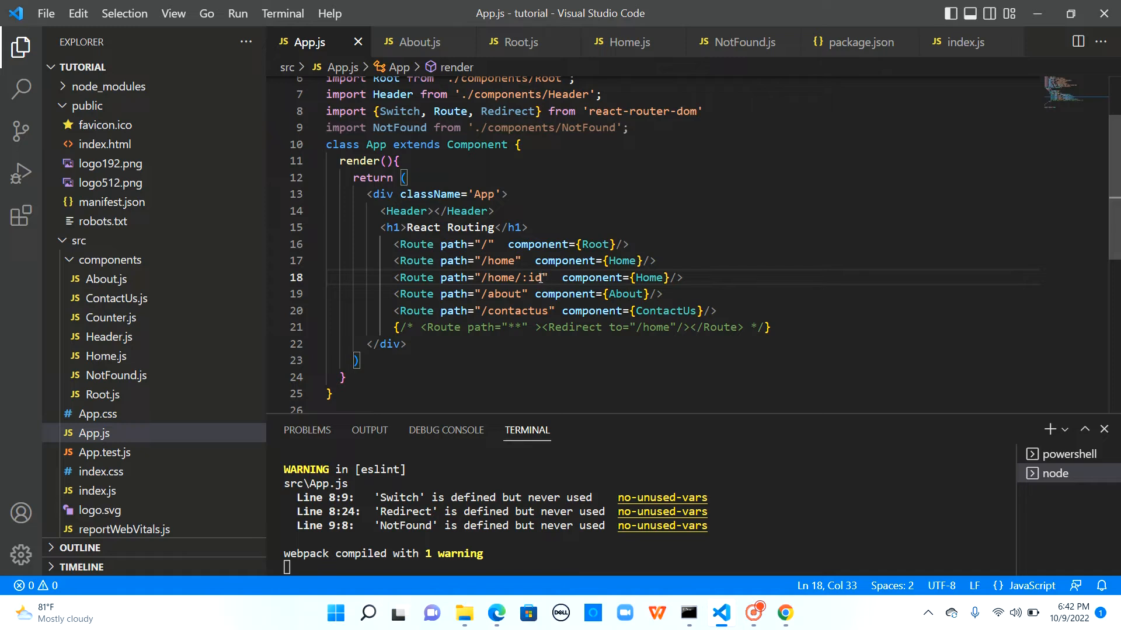
{"action": "mouse_move", "coordinate": [524, 277]}
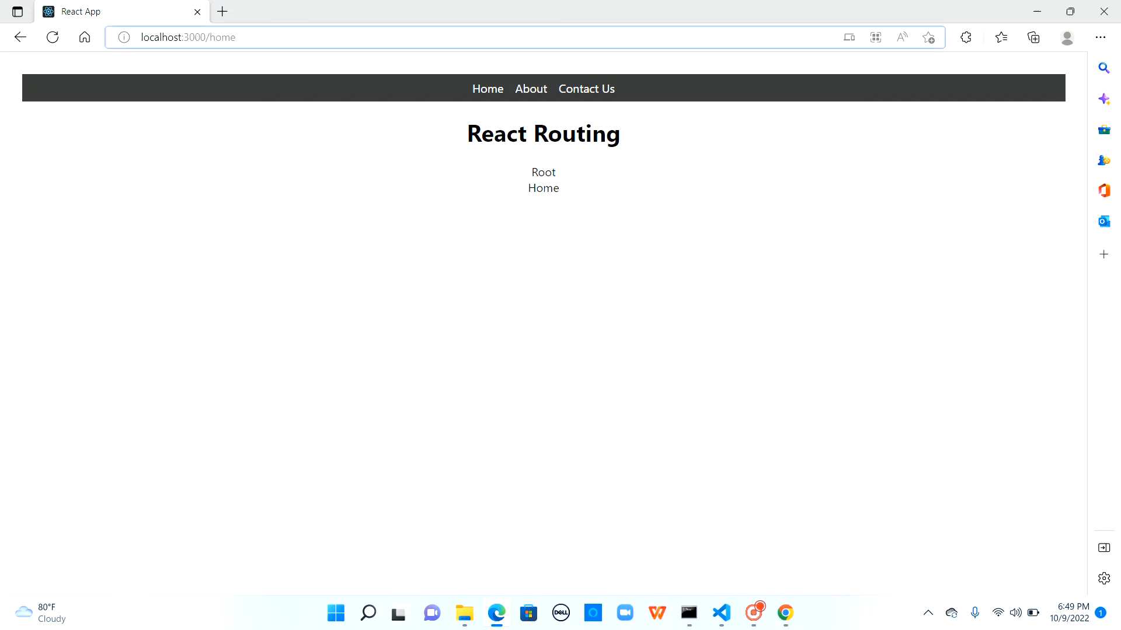
- Load localhost:3000/home/1 and highlight the repeated Home lines below Root
{"action": "type", "text": "/1"}
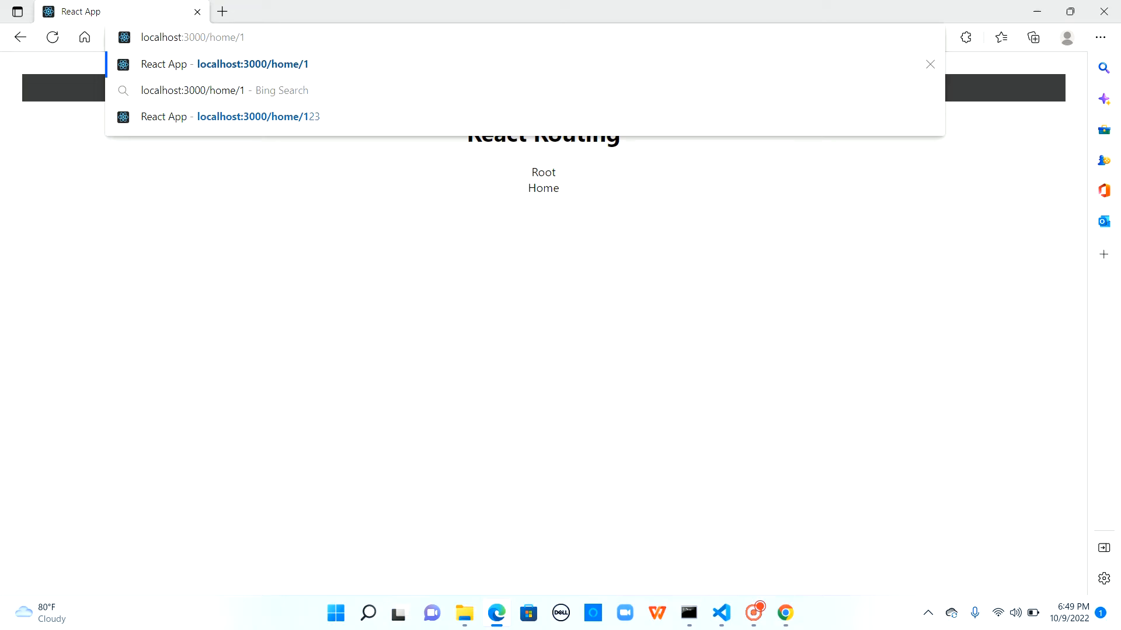
{"action": "left_click", "coordinate": [252, 63]}
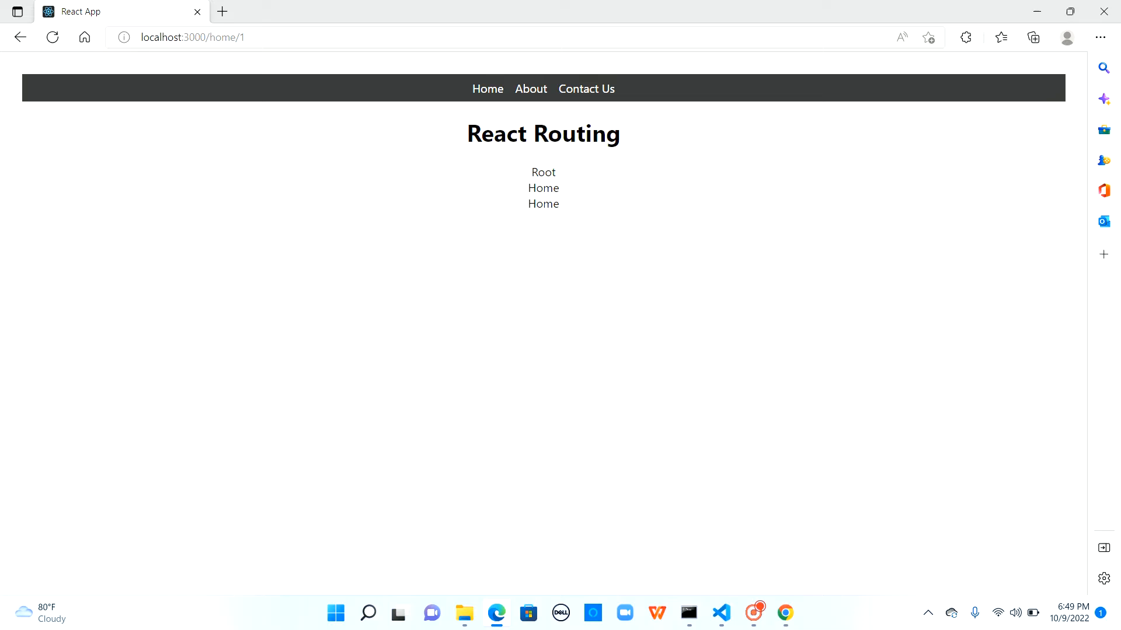
{"action": "mouse_move", "coordinate": [476, 229]}
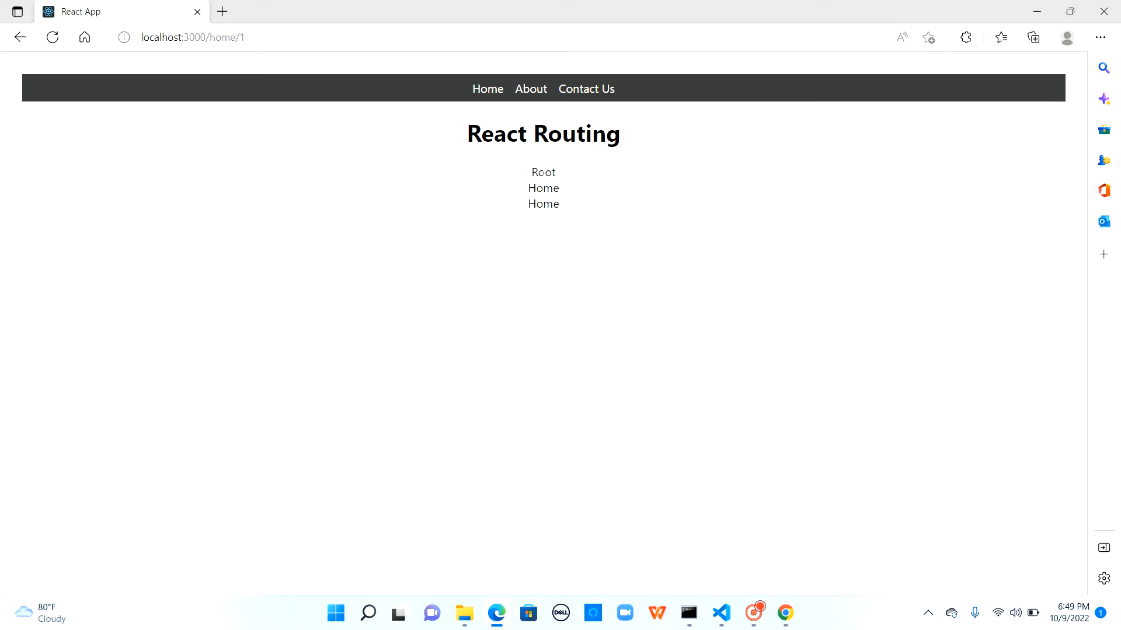
{"action": "double_click", "coordinate": [542, 172]}
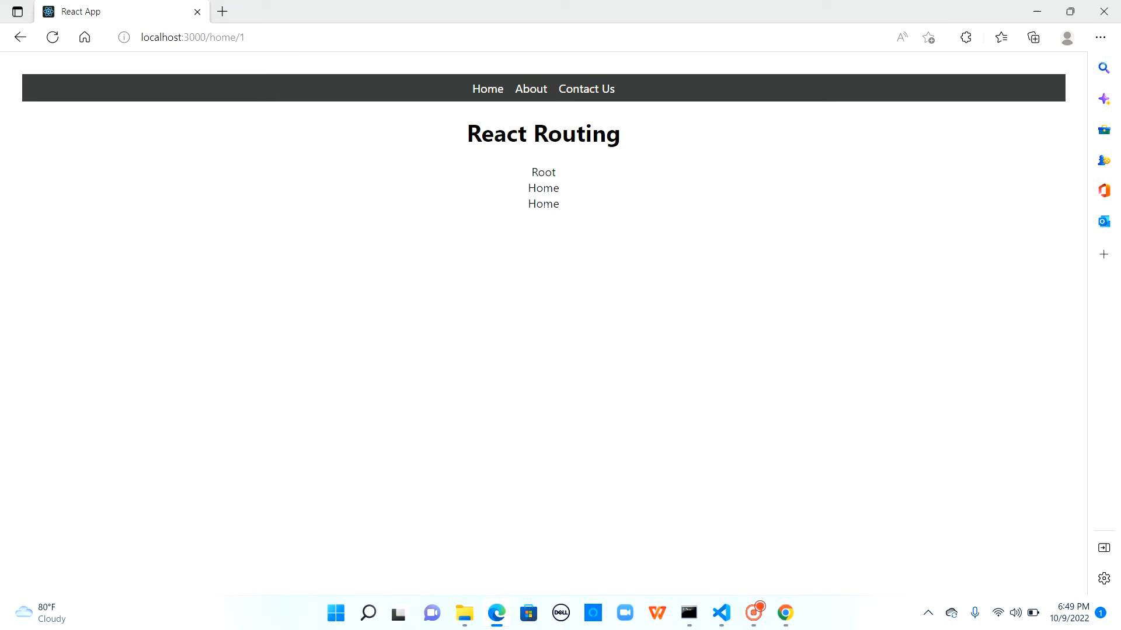
{"action": "double_click", "coordinate": [543, 204]}
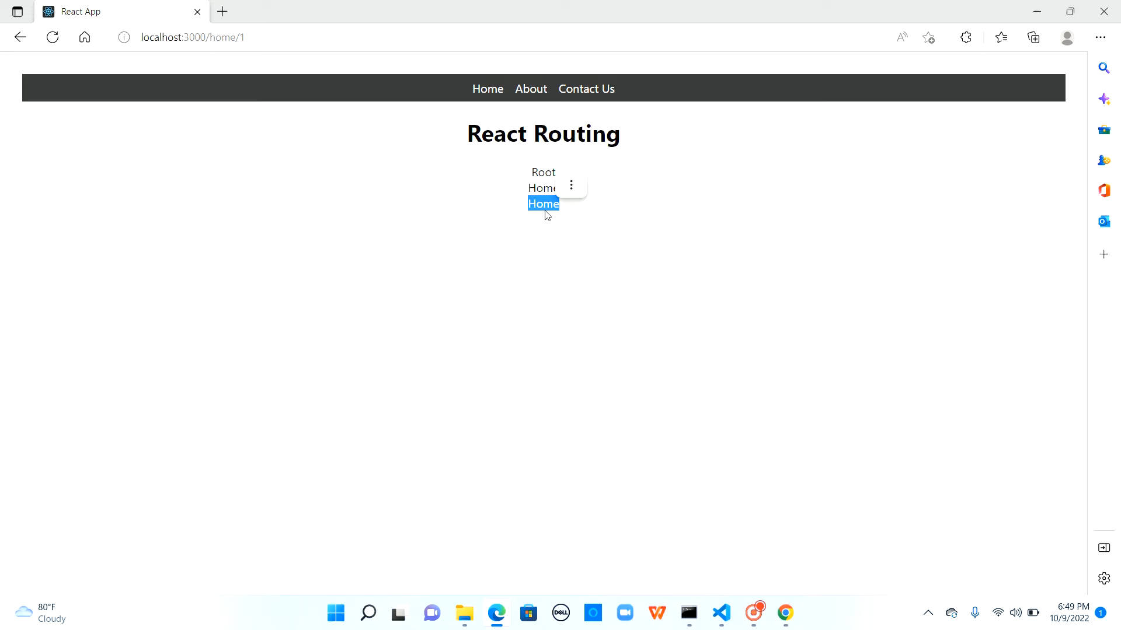
{"action": "left_click", "coordinate": [721, 612]}
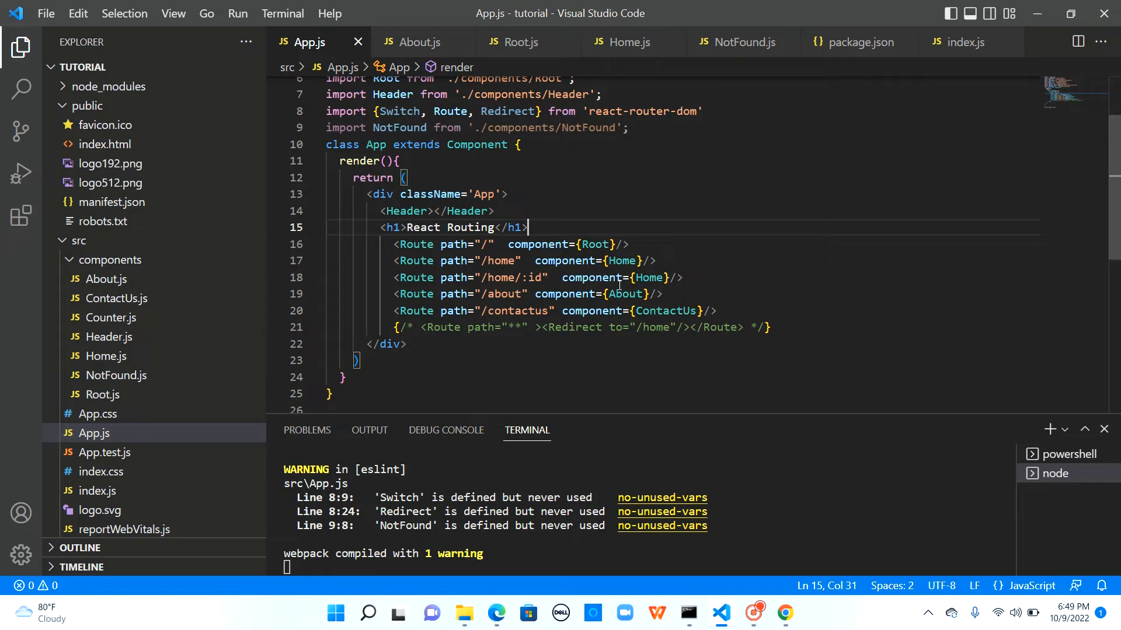
{"action": "mouse_move", "coordinate": [624, 294]}
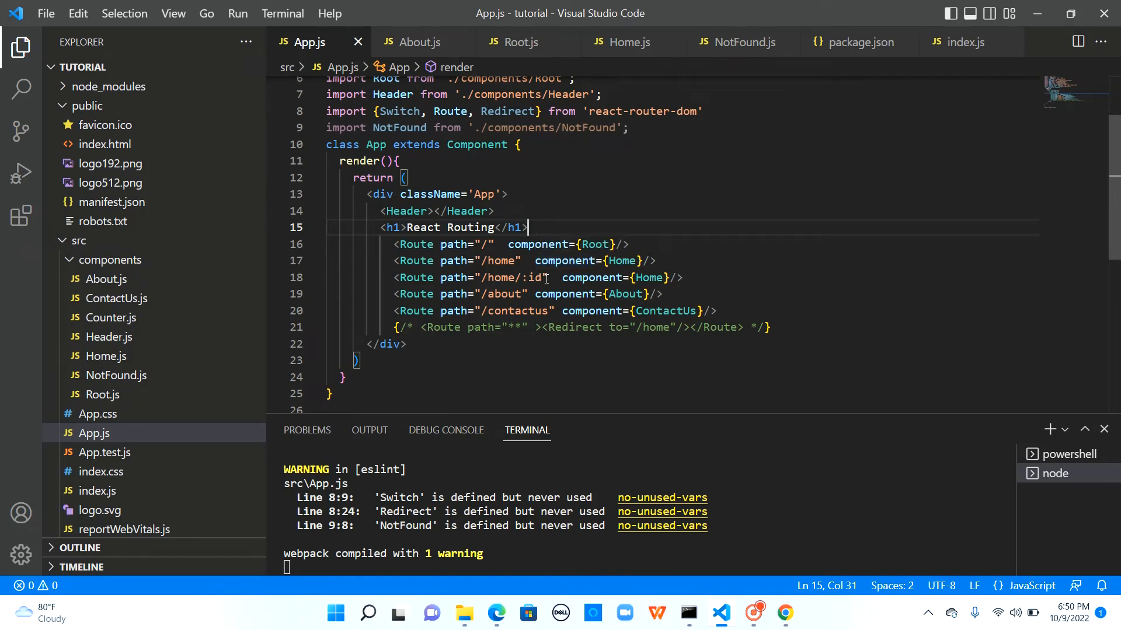
- Add the exact attribute after path="/" on the root route on line 16
{"action": "double_click", "coordinate": [500, 261]}
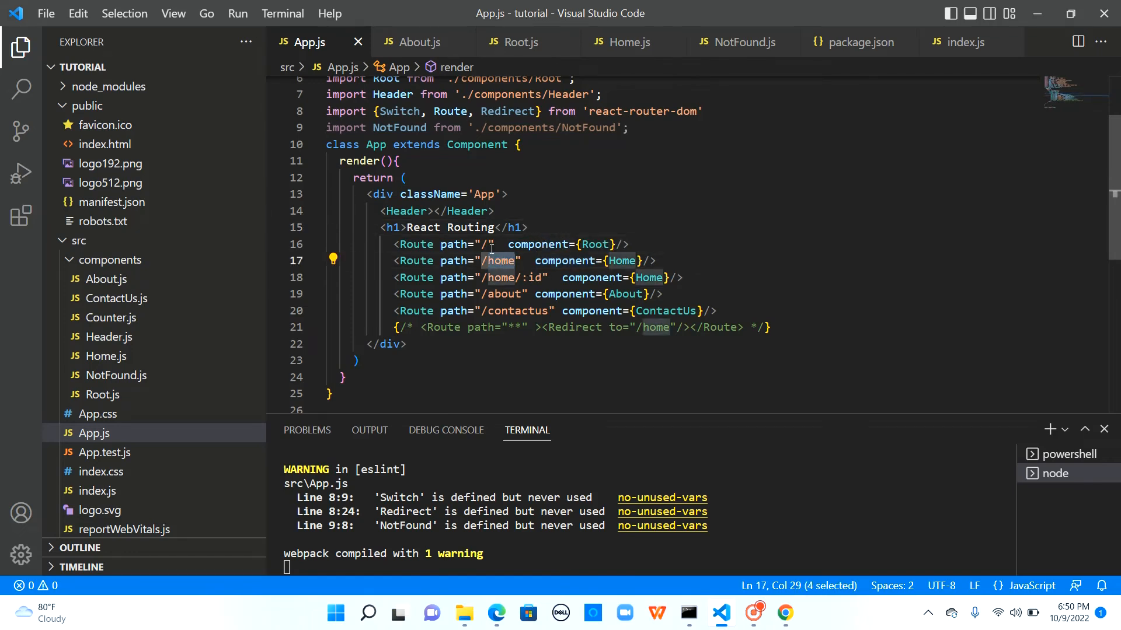
{"action": "left_click", "coordinate": [492, 245]}
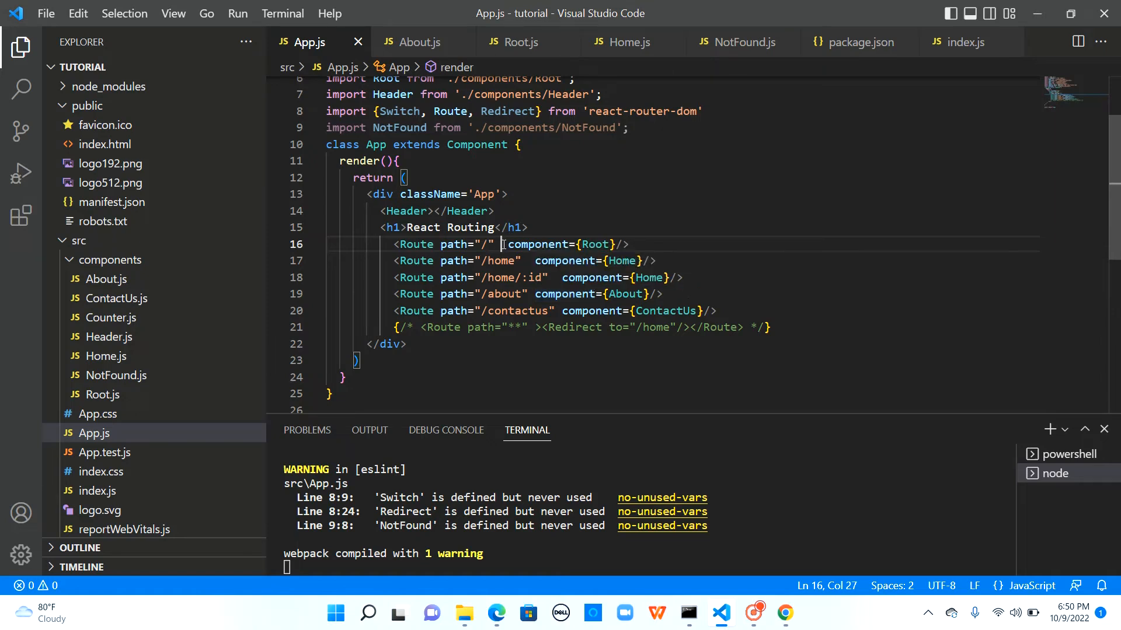
{"action": "type", "text": "exact"}
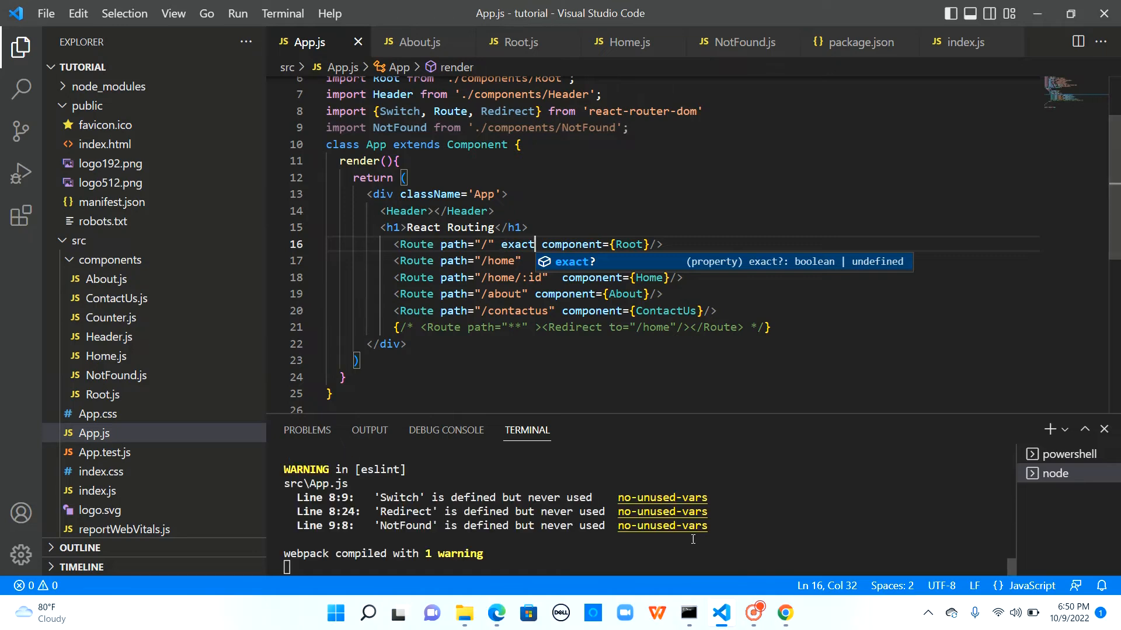
{"action": "left_click", "coordinate": [784, 613]}
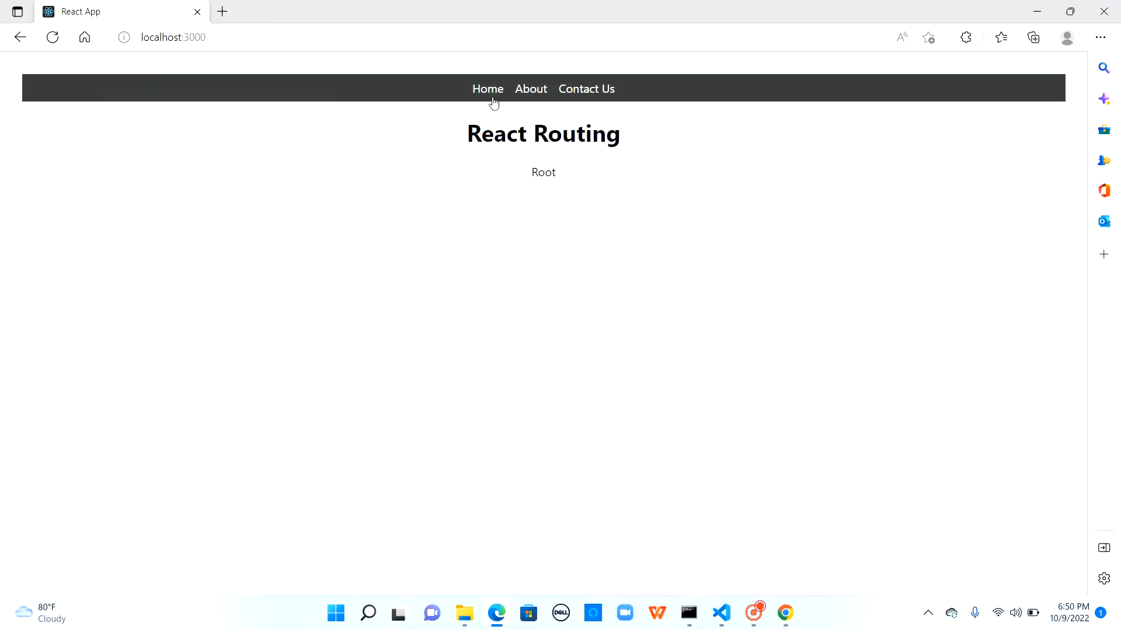
- Open the Home link to confirm Root no longer shows alongside Home
{"action": "left_click", "coordinate": [487, 89]}
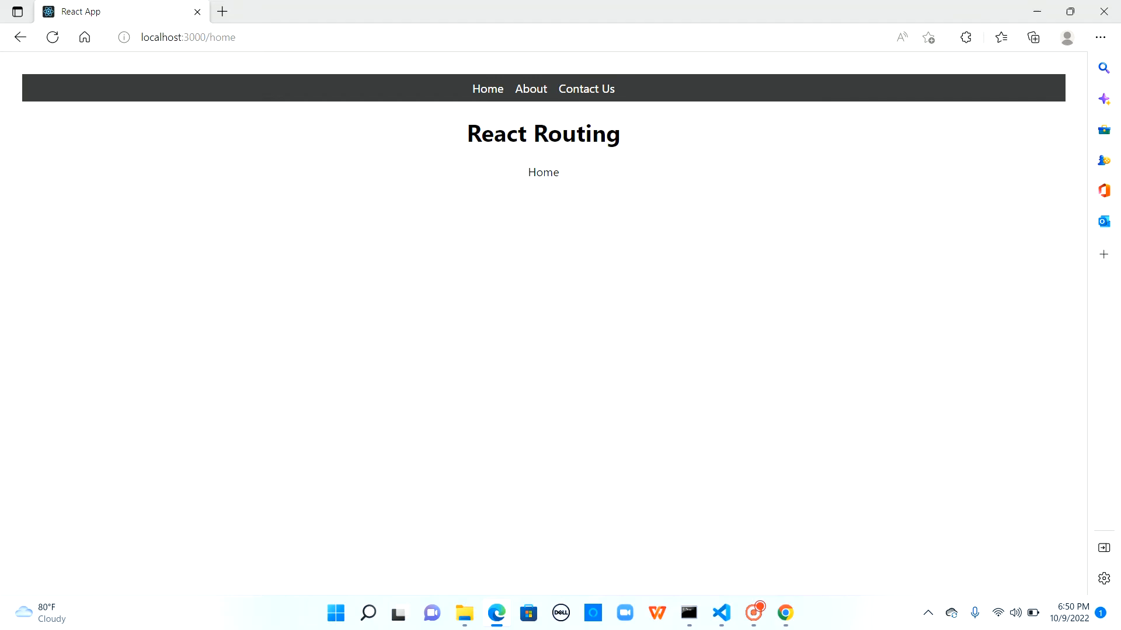
{"action": "mouse_move", "coordinate": [561, 192]}
{"action": "type", "text": "/1"}
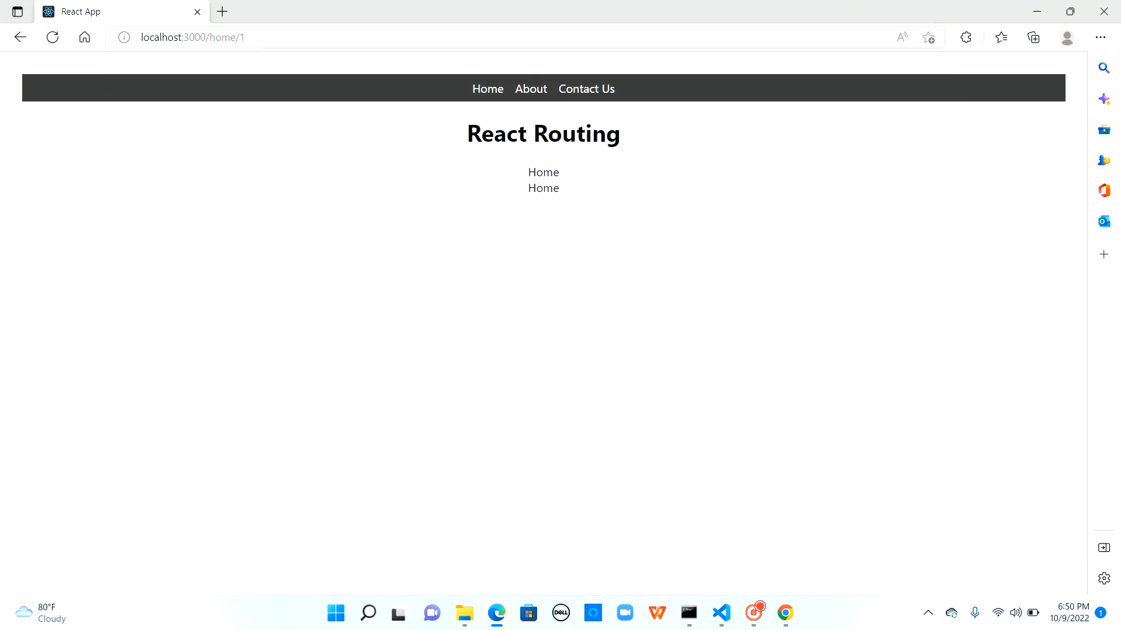
{"action": "mouse_move", "coordinate": [591, 307]}
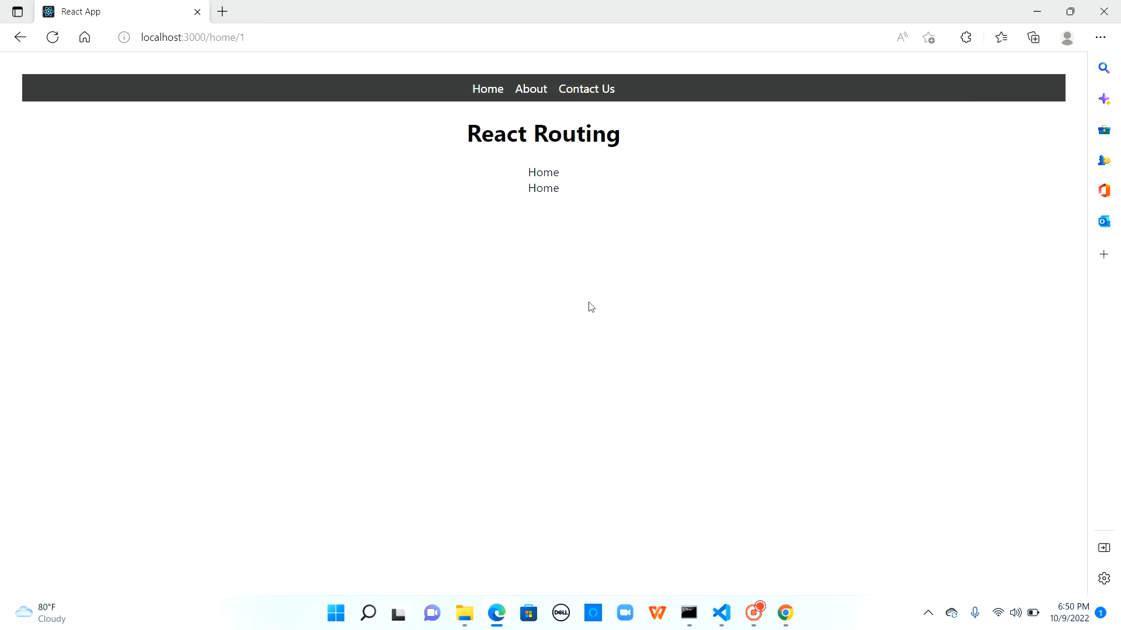
{"action": "left_click", "coordinate": [721, 614]}
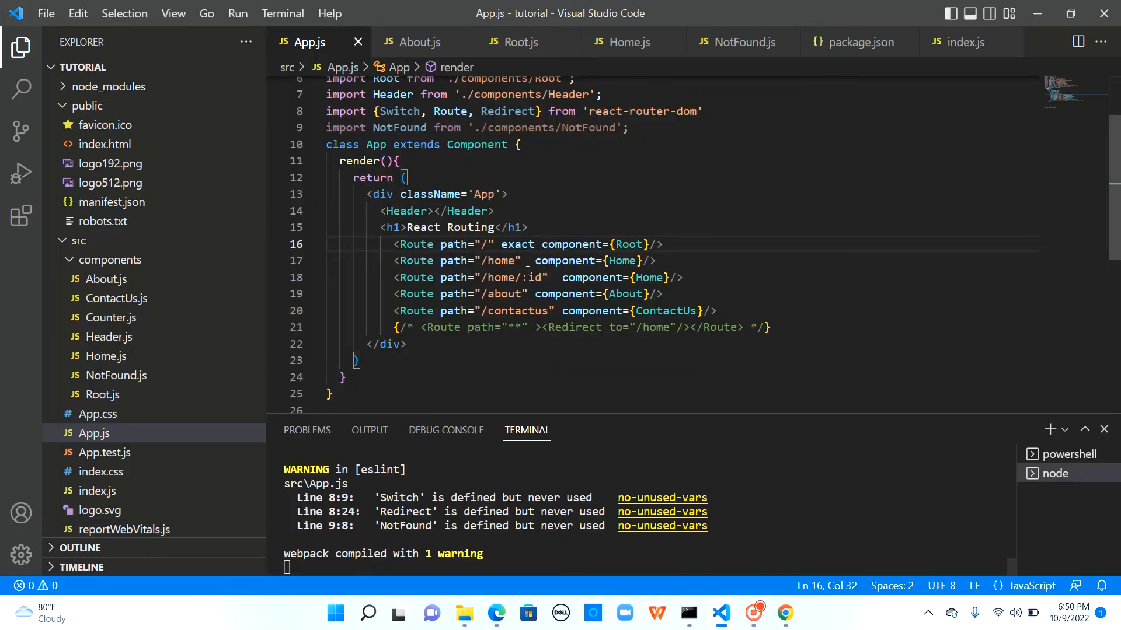
- Add exact to the '/home' route on line 17, save, and verify Home appears once
{"action": "left_click", "coordinate": [528, 260]}
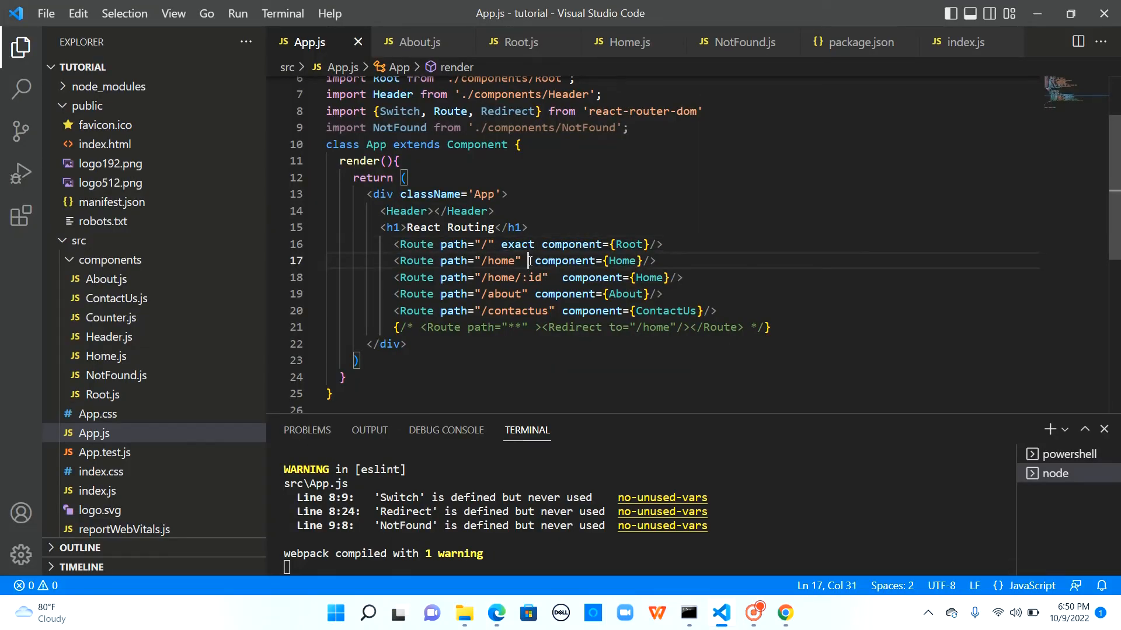
{"action": "type", "text": "exact"}
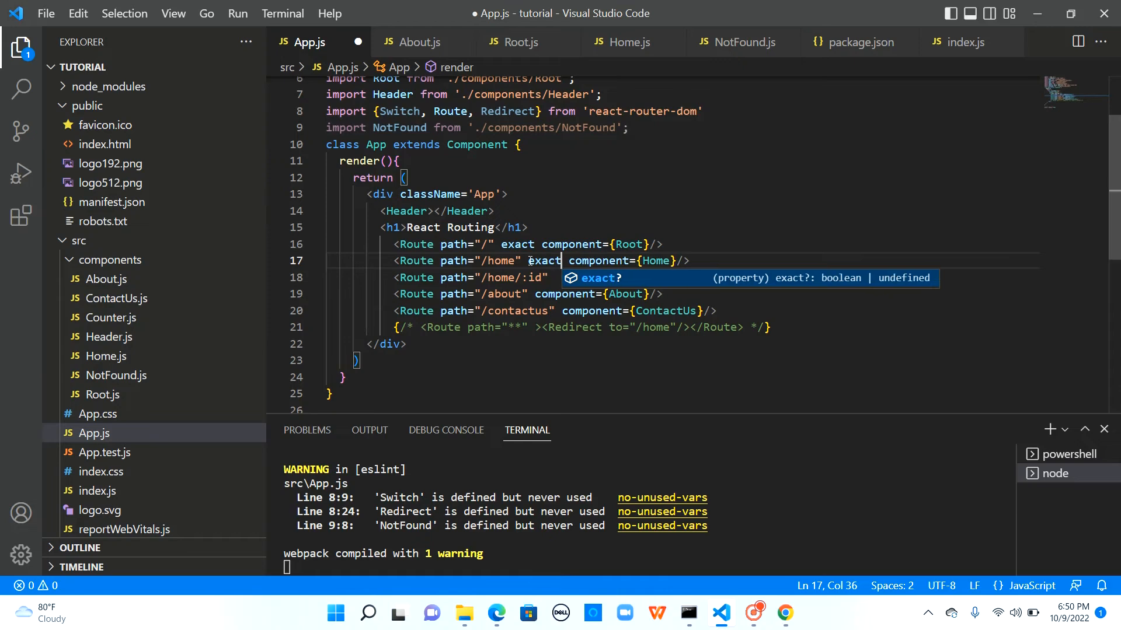
{"action": "key", "text": "ctrl+s"}
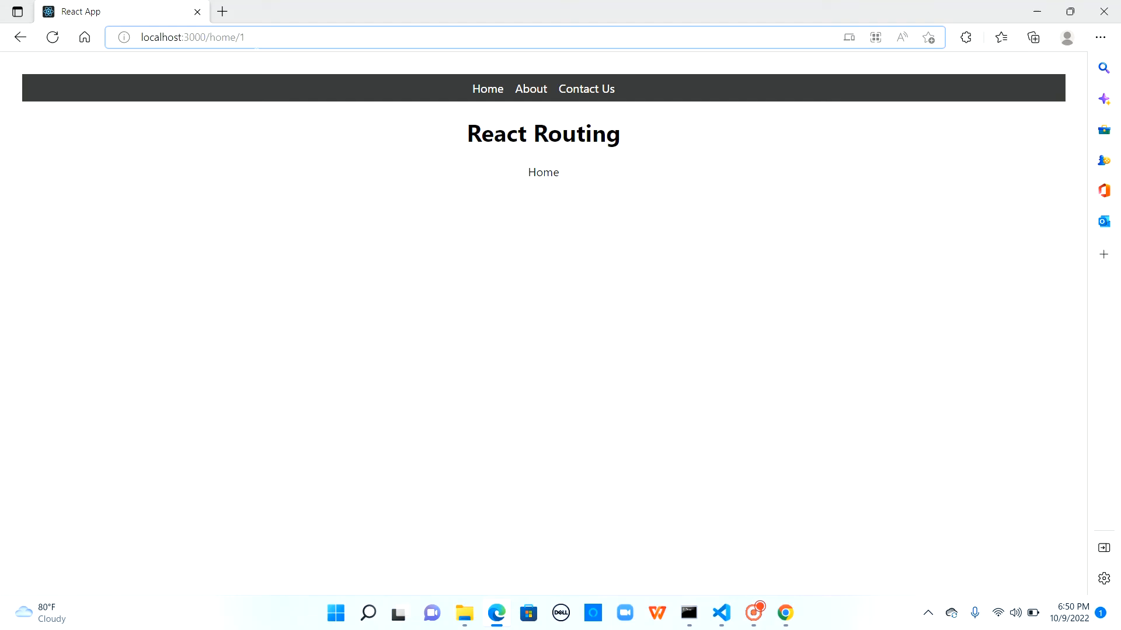
{"action": "double_click", "coordinate": [543, 172]}
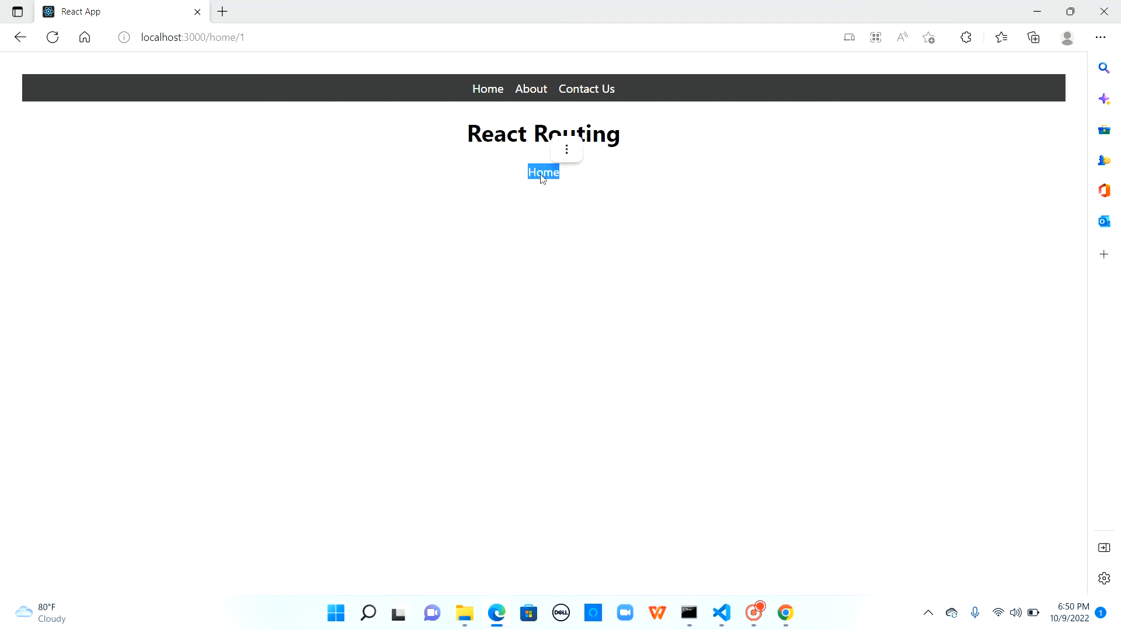
{"action": "left_click", "coordinate": [720, 613]}
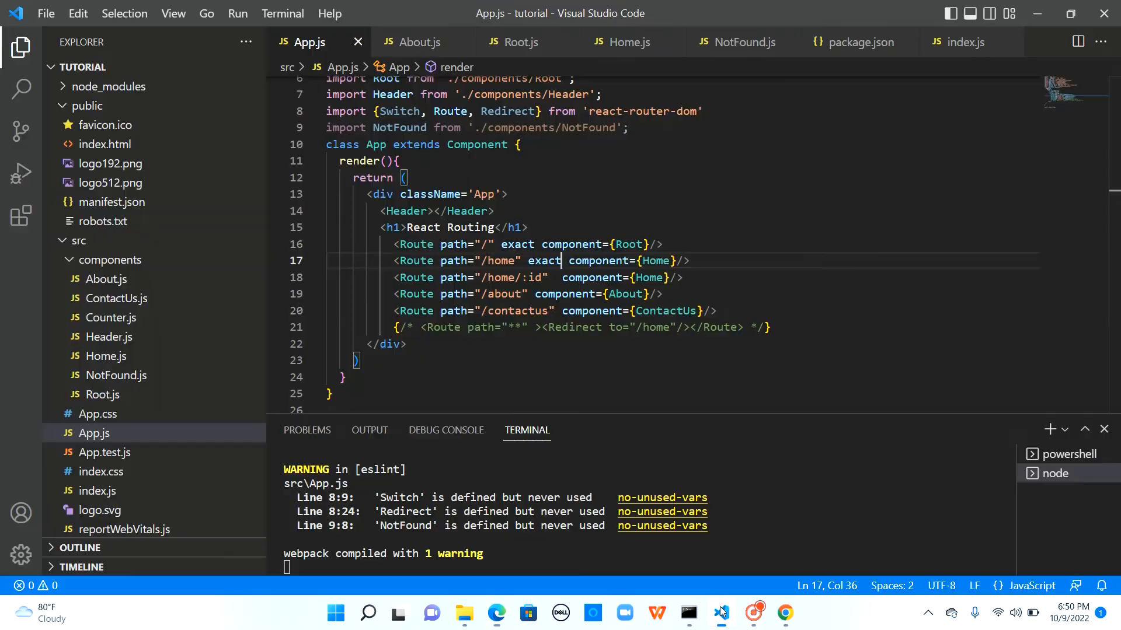
{"action": "mouse_move", "coordinate": [545, 260]}
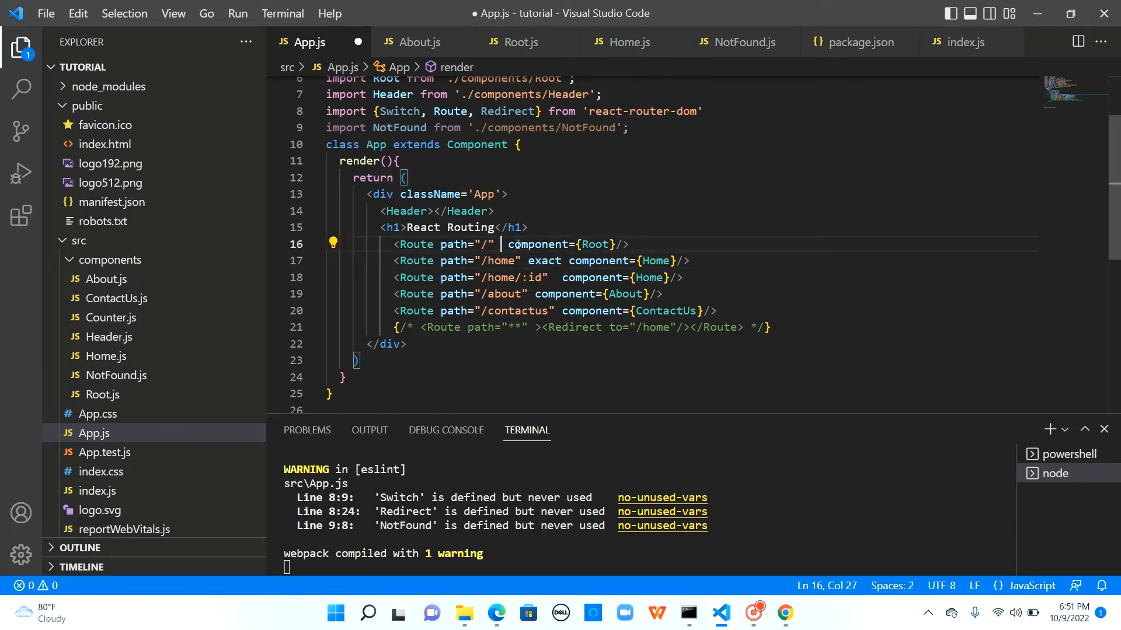
- Delete exact from the /home route and start typing a <Switch> tag
{"action": "double_click", "coordinate": [544, 261]}
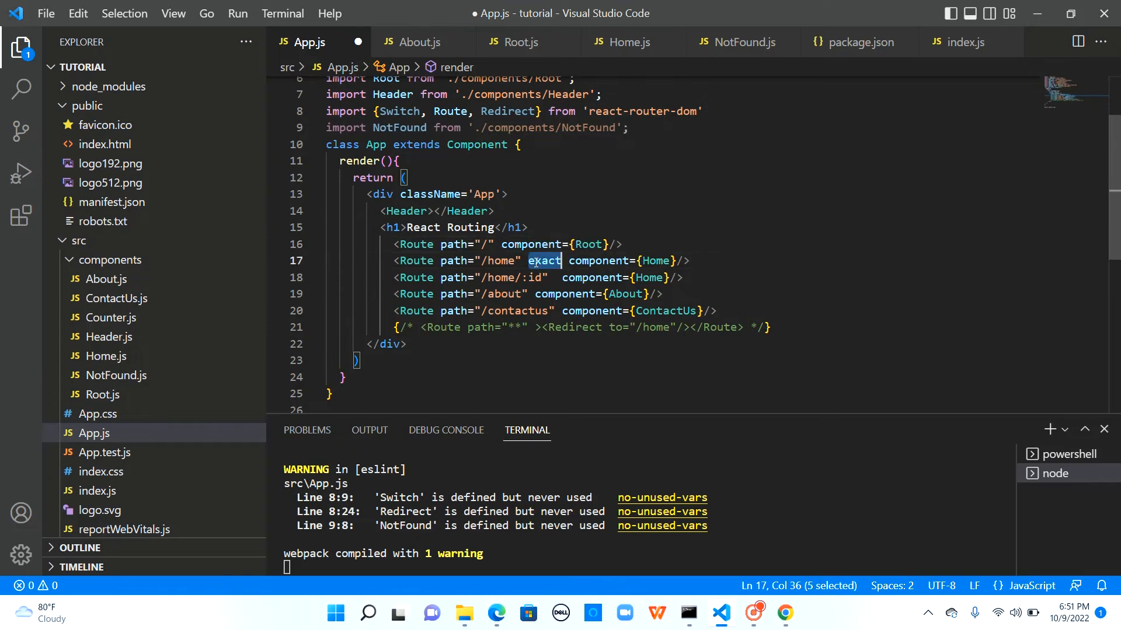
{"action": "key", "text": "Delete"}
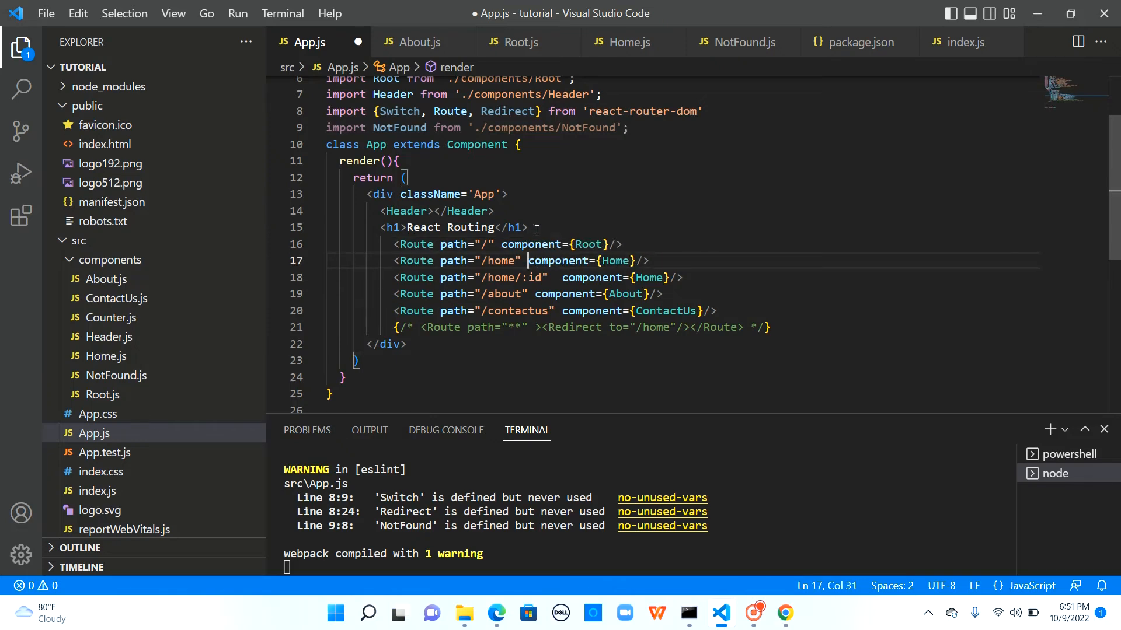
{"action": "type", "text": "<S"}
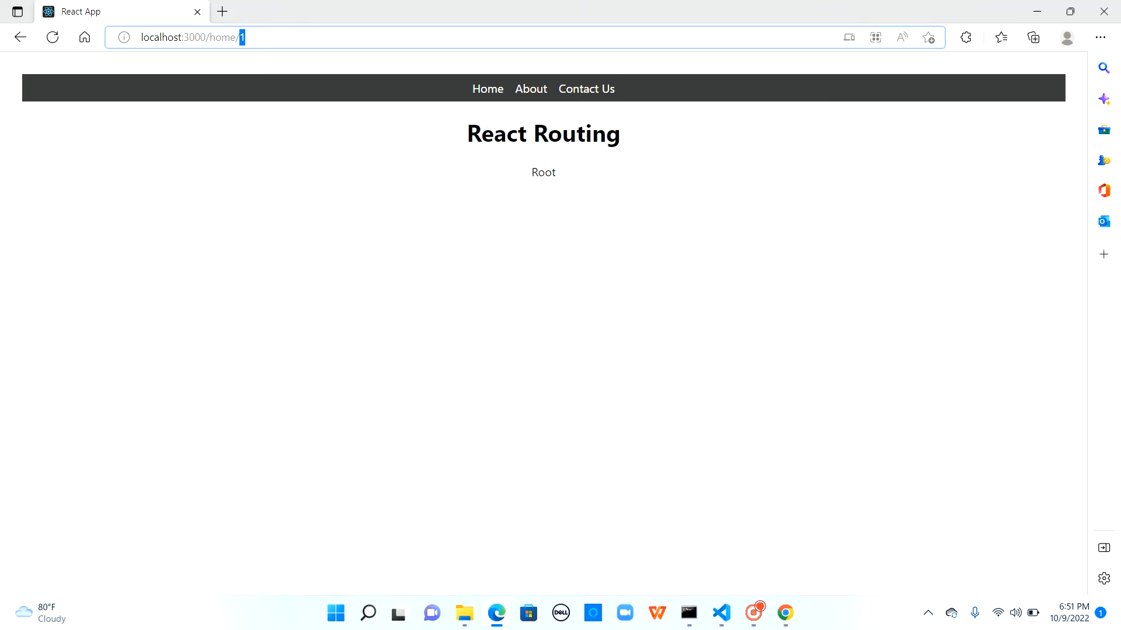
- Load localhost:3000, go to the Home page, and append /1 to the URL
{"action": "key", "text": "Return"}
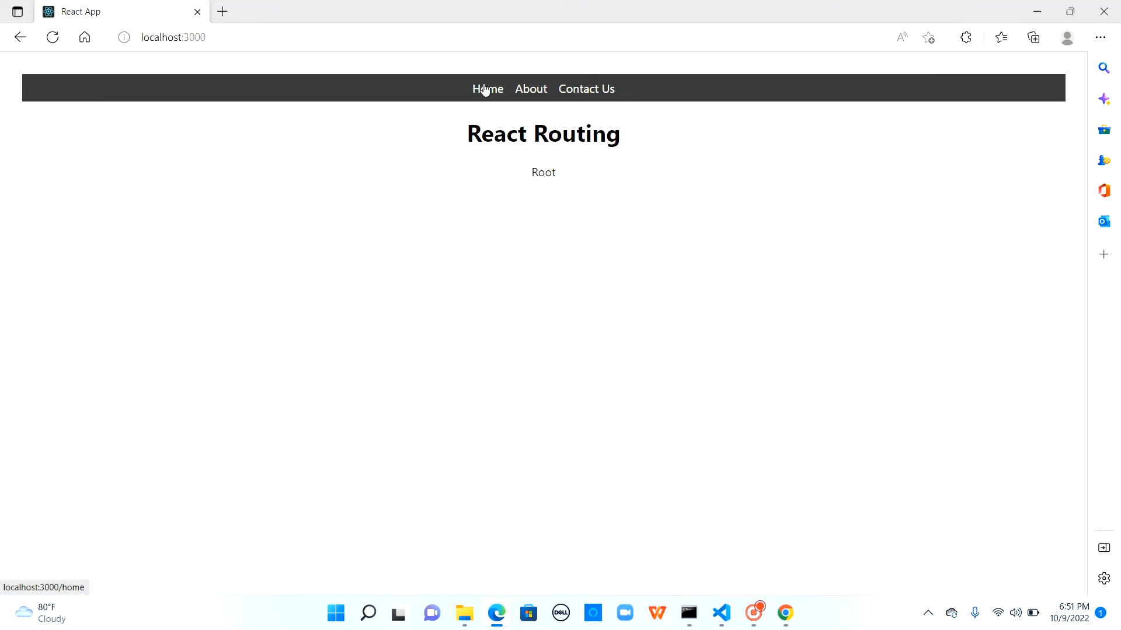
{"action": "left_click", "coordinate": [488, 89]}
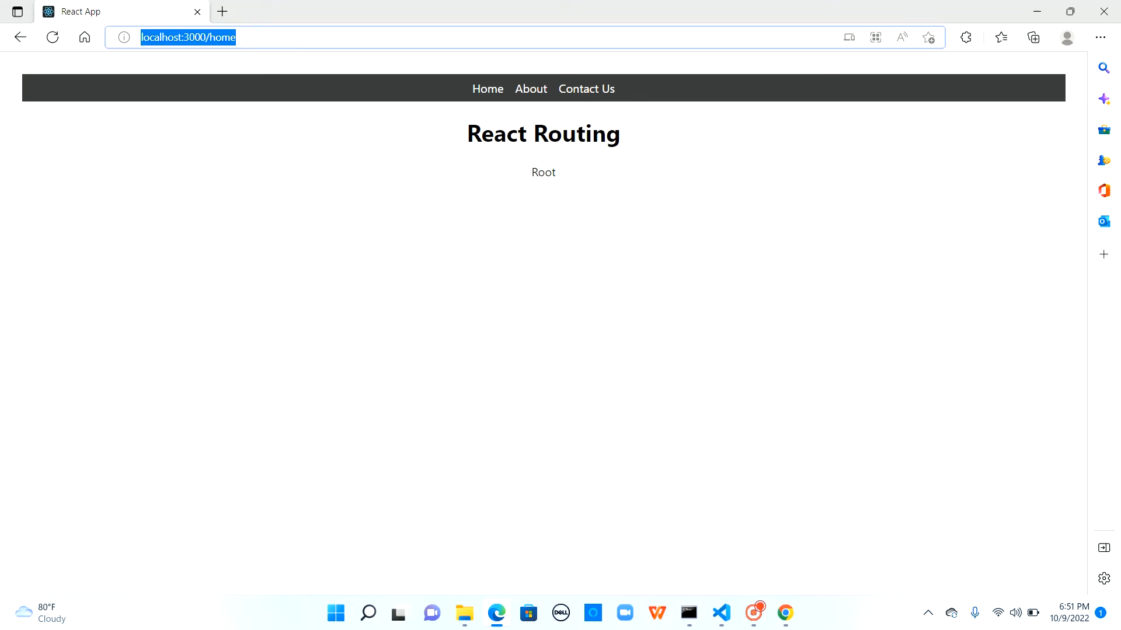
{"action": "type", "text": "/1"}
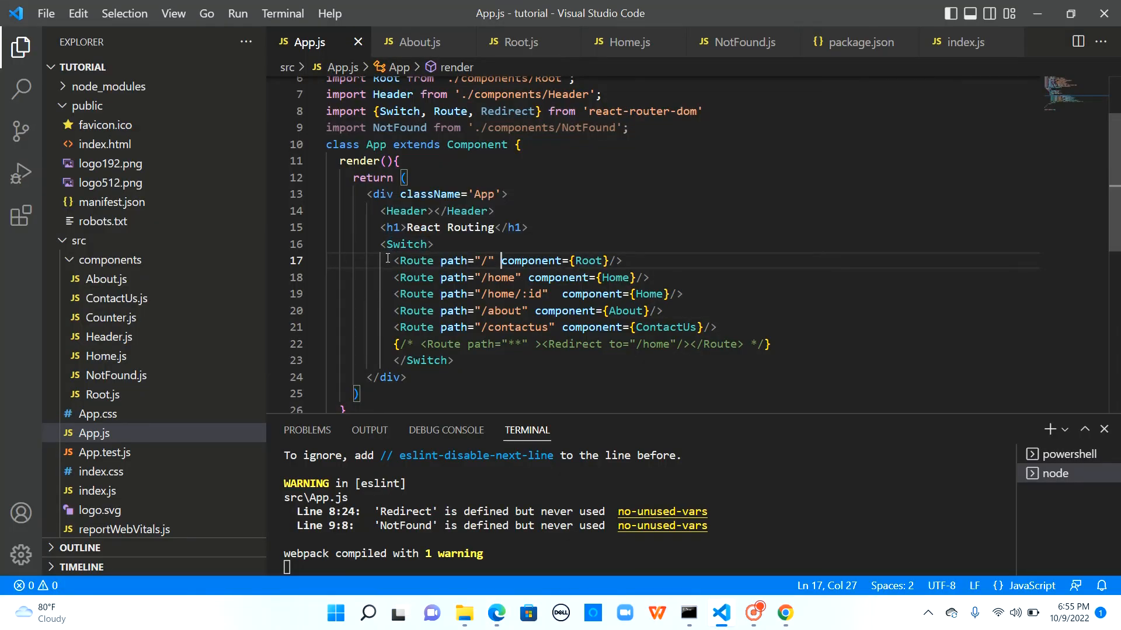
{"action": "mouse_move", "coordinate": [672, 262]}
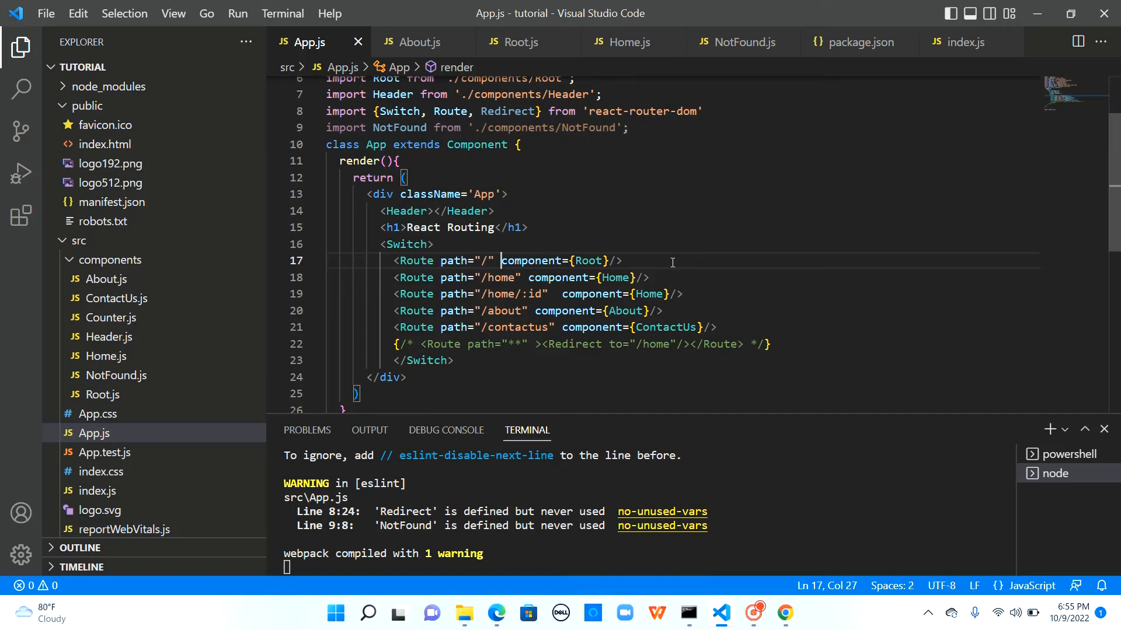
{"action": "mouse_move", "coordinate": [497, 251]}
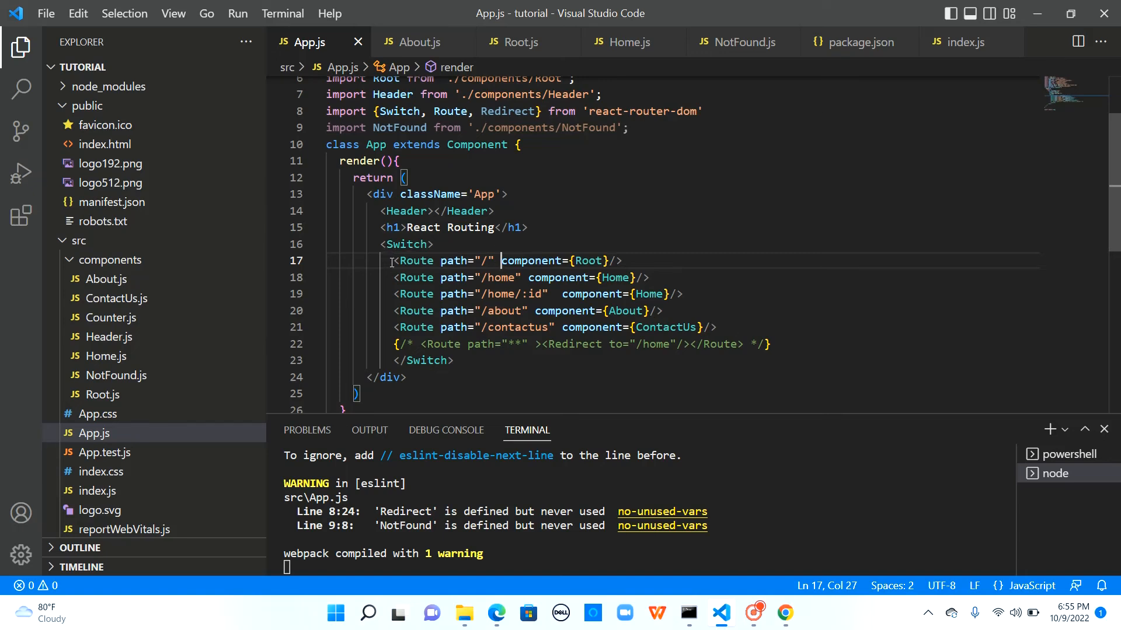
- Point out the /home path and the root route line in App.js
{"action": "double_click", "coordinate": [500, 278]}
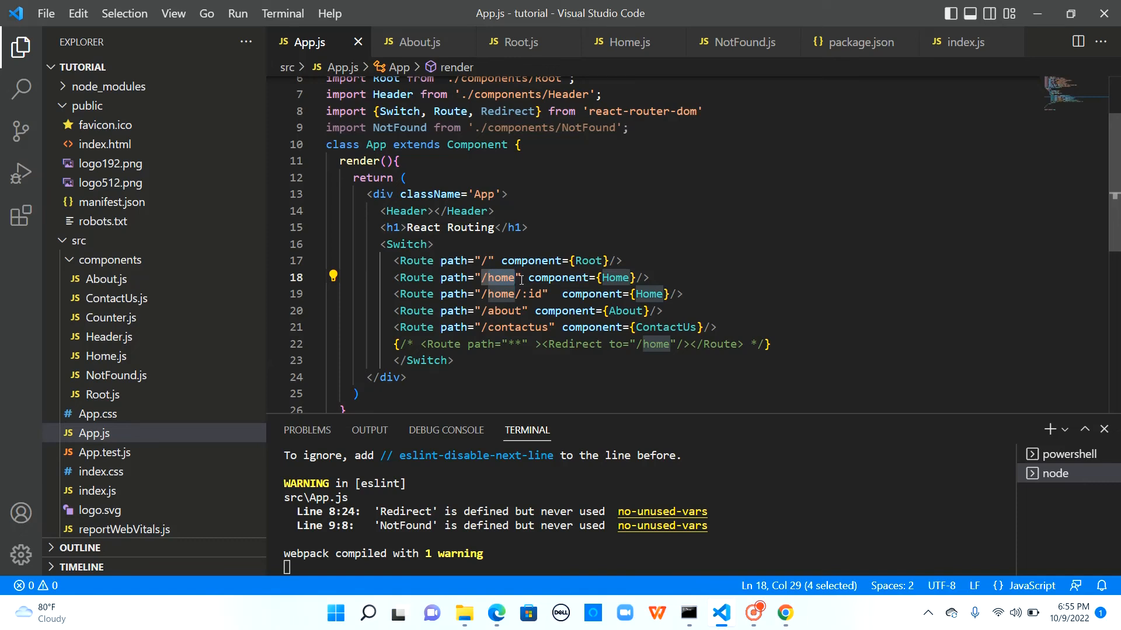
{"action": "left_click", "coordinate": [500, 260]}
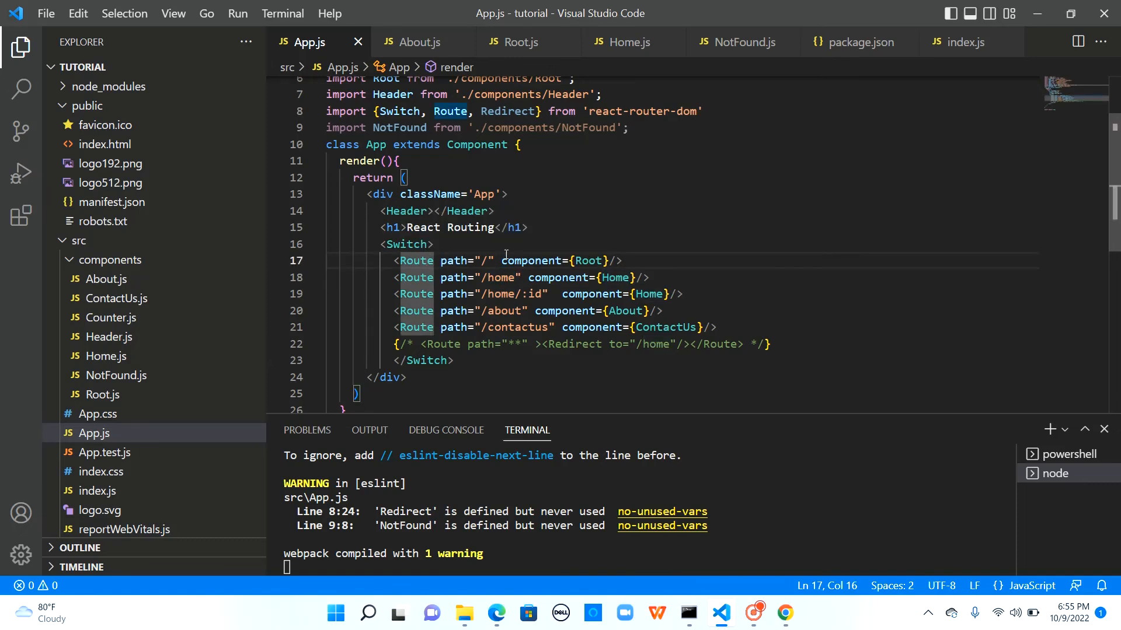
{"action": "double_click", "coordinate": [500, 277]}
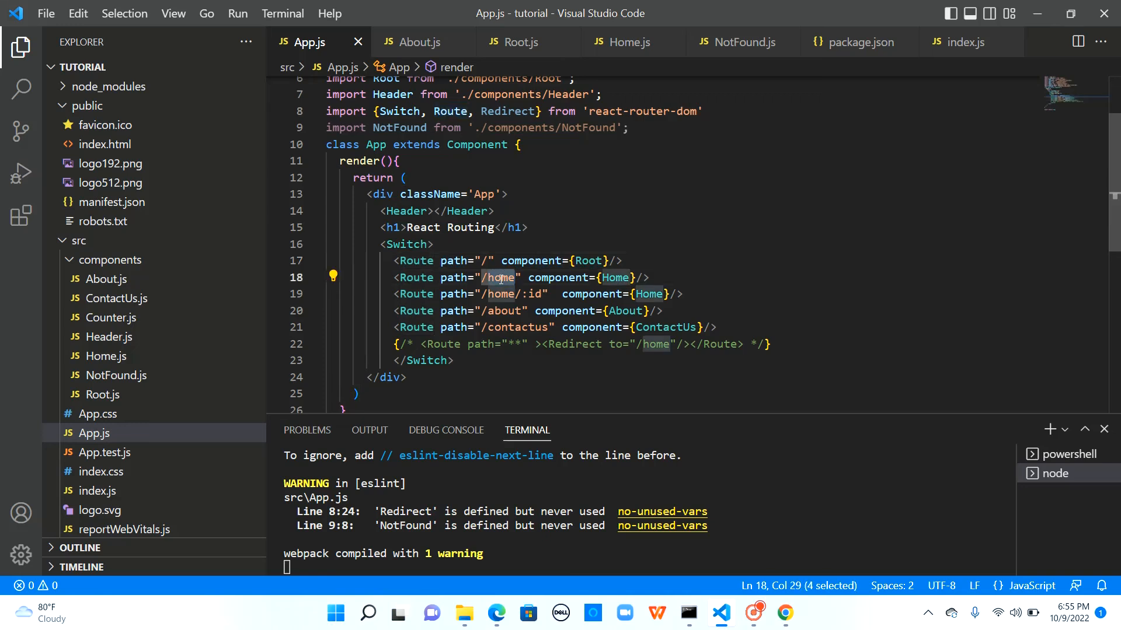
{"action": "mouse_move", "coordinate": [385, 260]}
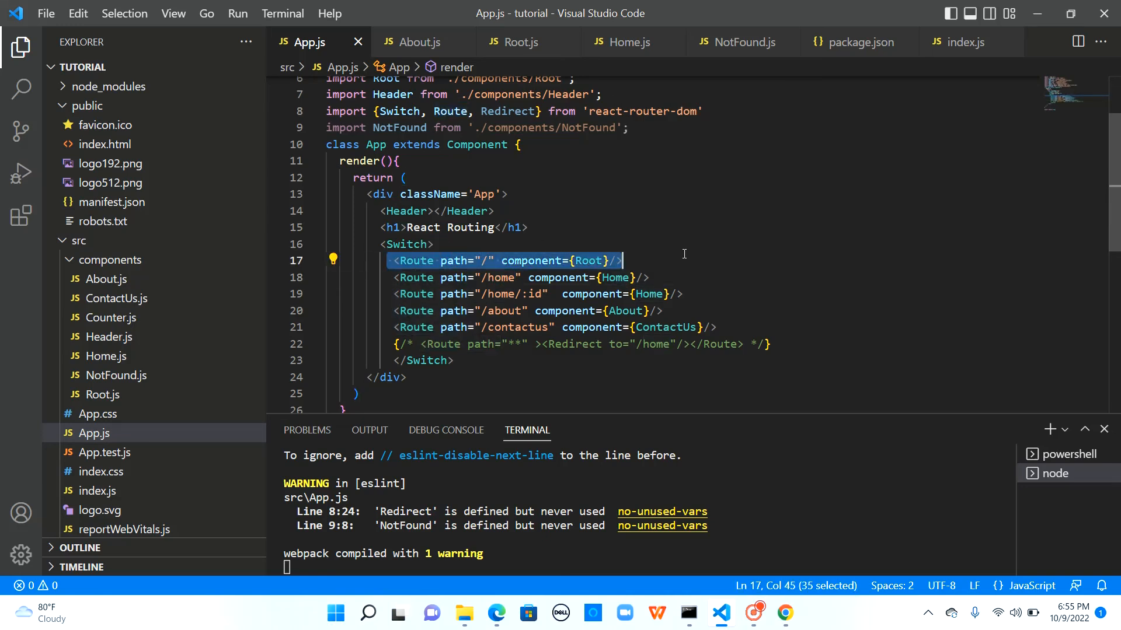
{"action": "mouse_move", "coordinate": [565, 327]}
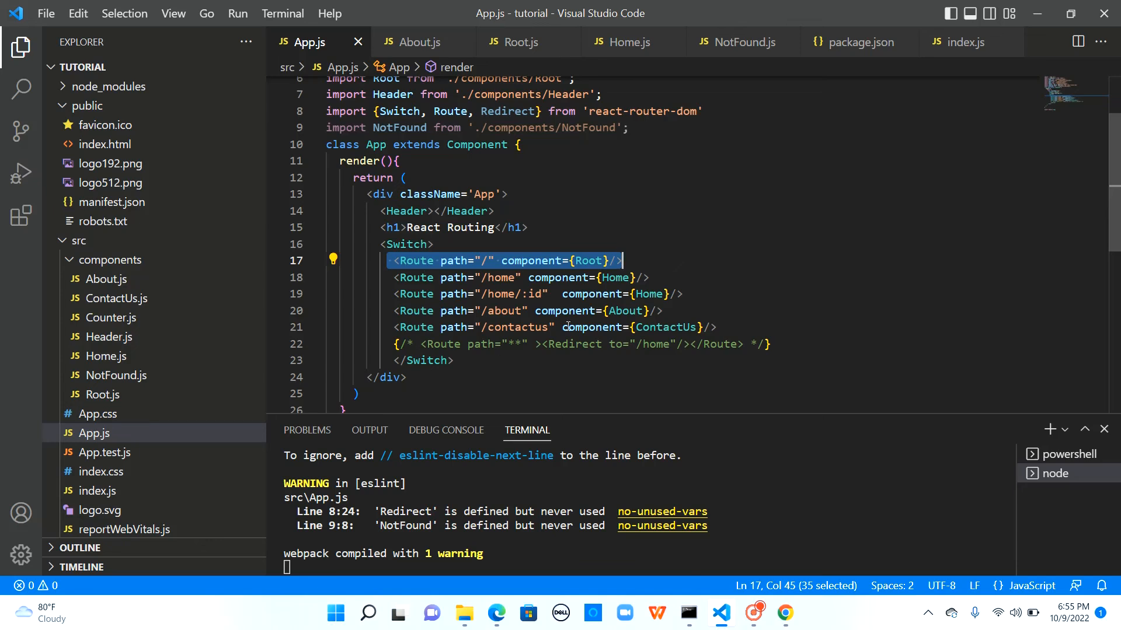
{"action": "mouse_move", "coordinate": [565, 261]}
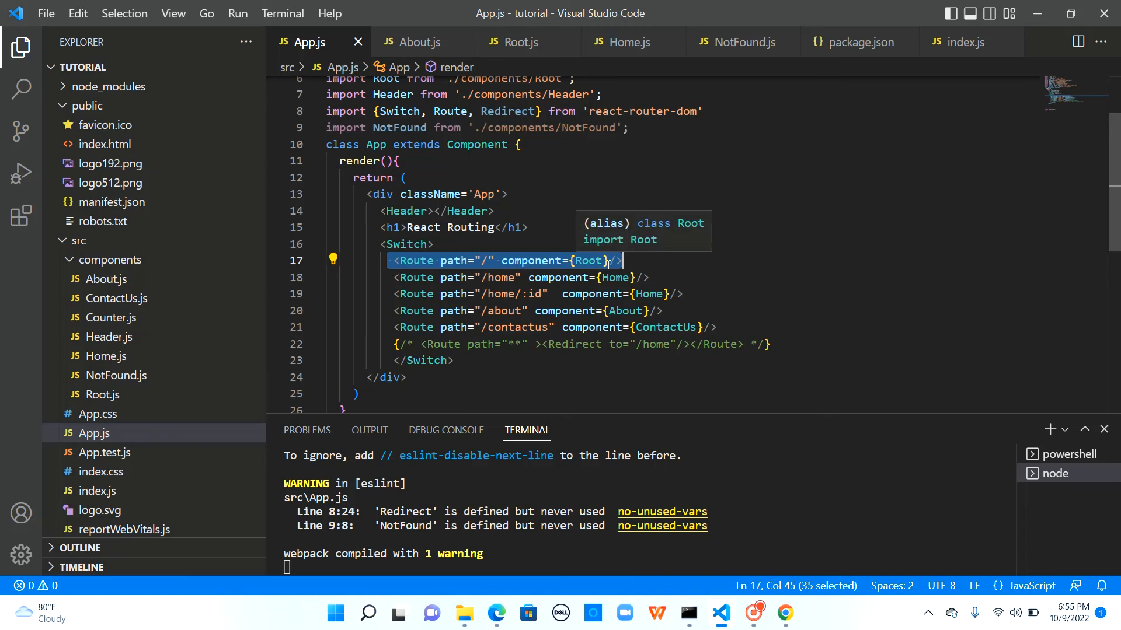
- Add exact before component on the root "/" route
{"action": "left_click", "coordinate": [622, 260]}
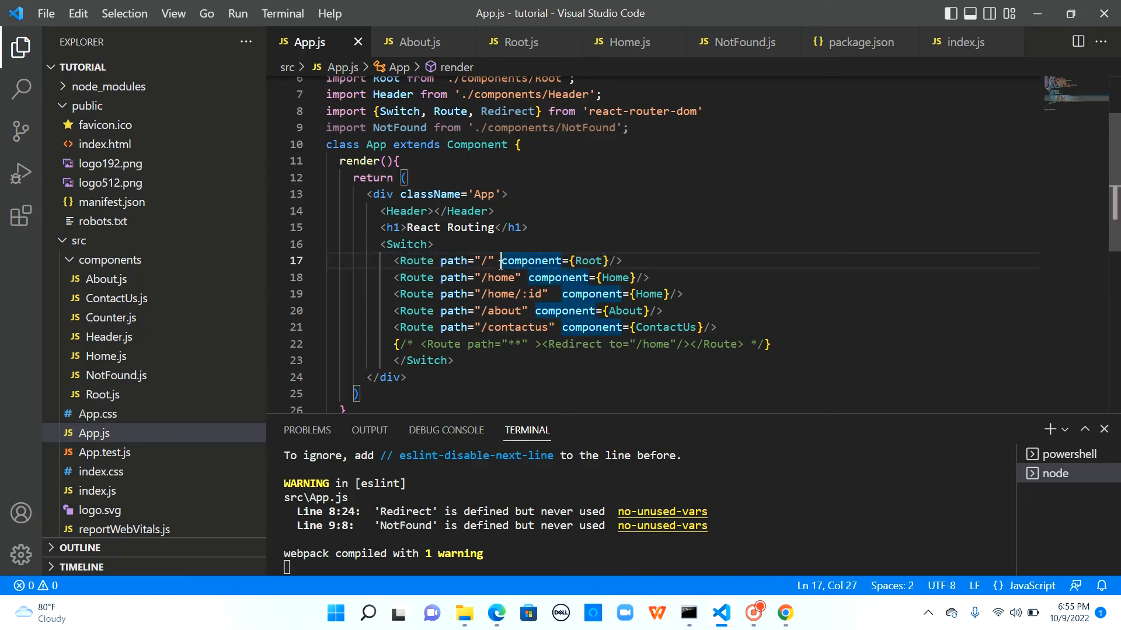
{"action": "type", "text": "exact"}
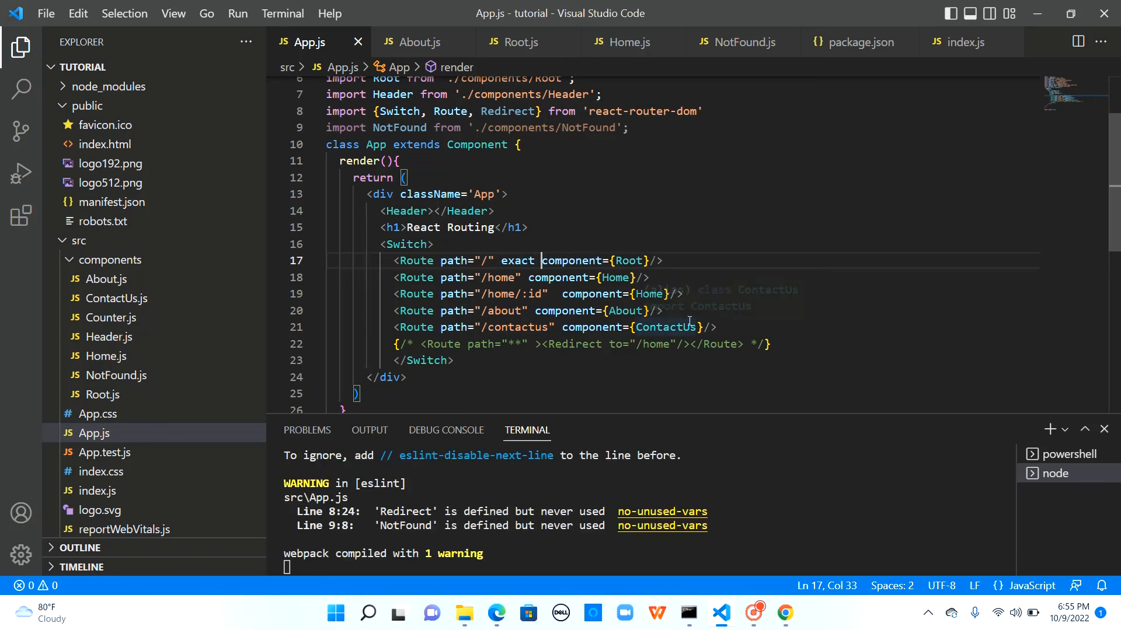
{"action": "mouse_move", "coordinate": [516, 261]}
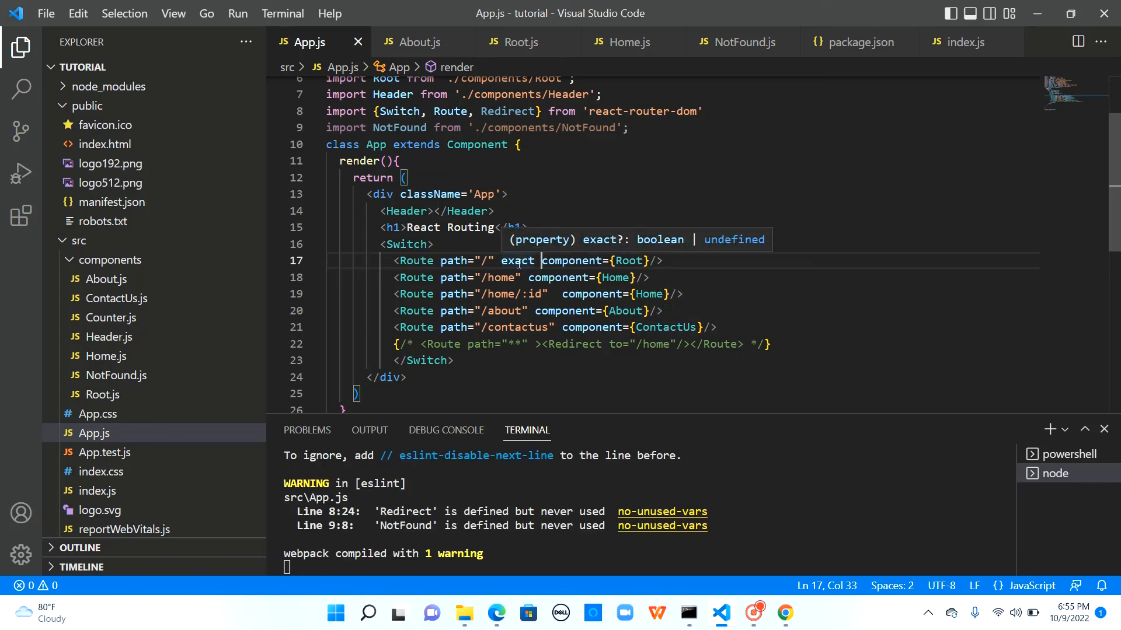
{"action": "double_click", "coordinate": [516, 260]}
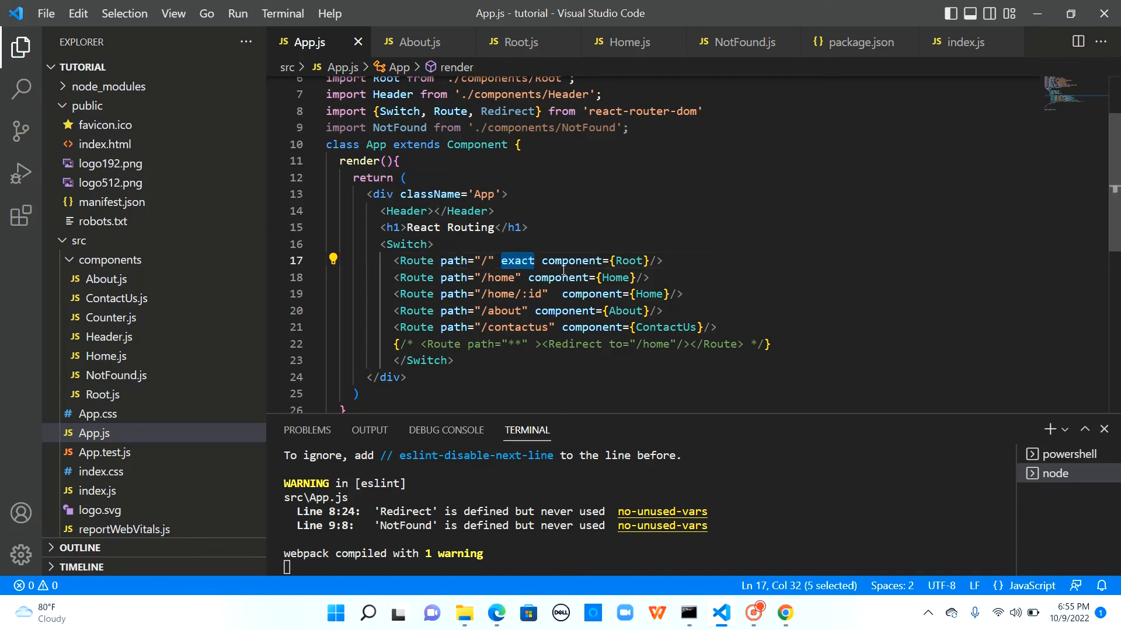
{"action": "left_click", "coordinate": [681, 294]}
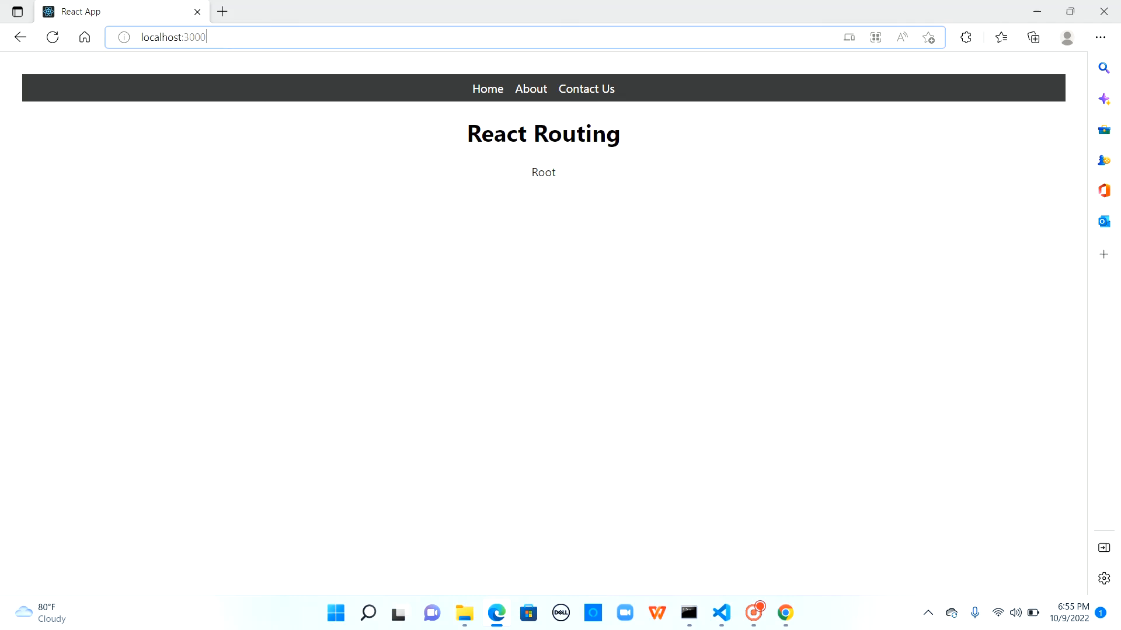
- Check Root at the root, then the Home, About and Home pages, and /home/1
{"action": "double_click", "coordinate": [543, 172]}
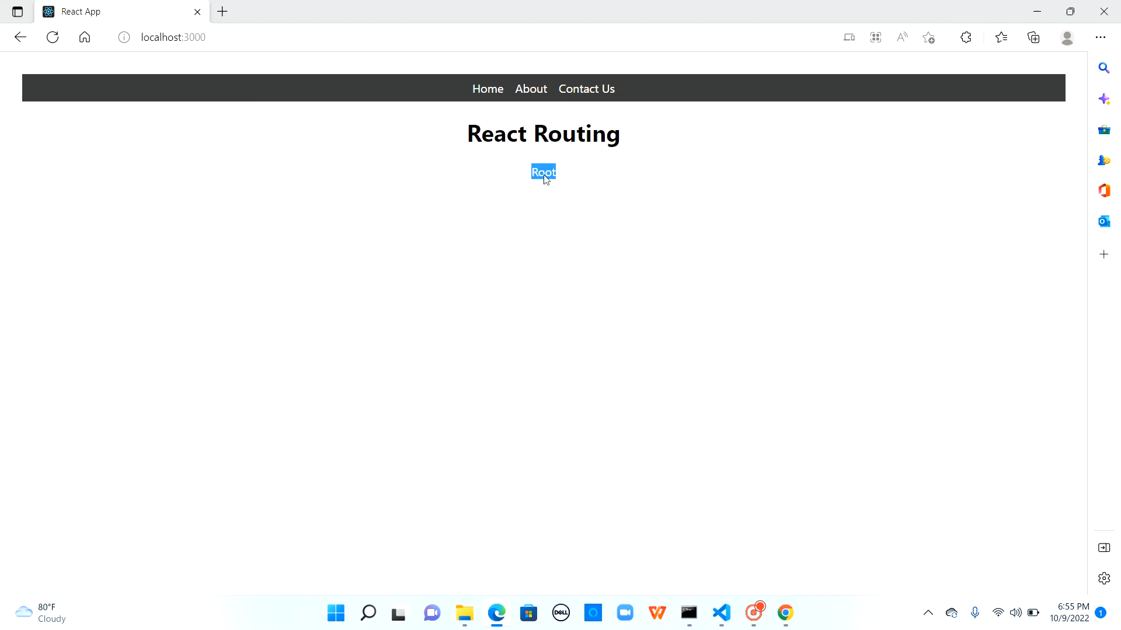
{"action": "left_click", "coordinate": [487, 89]}
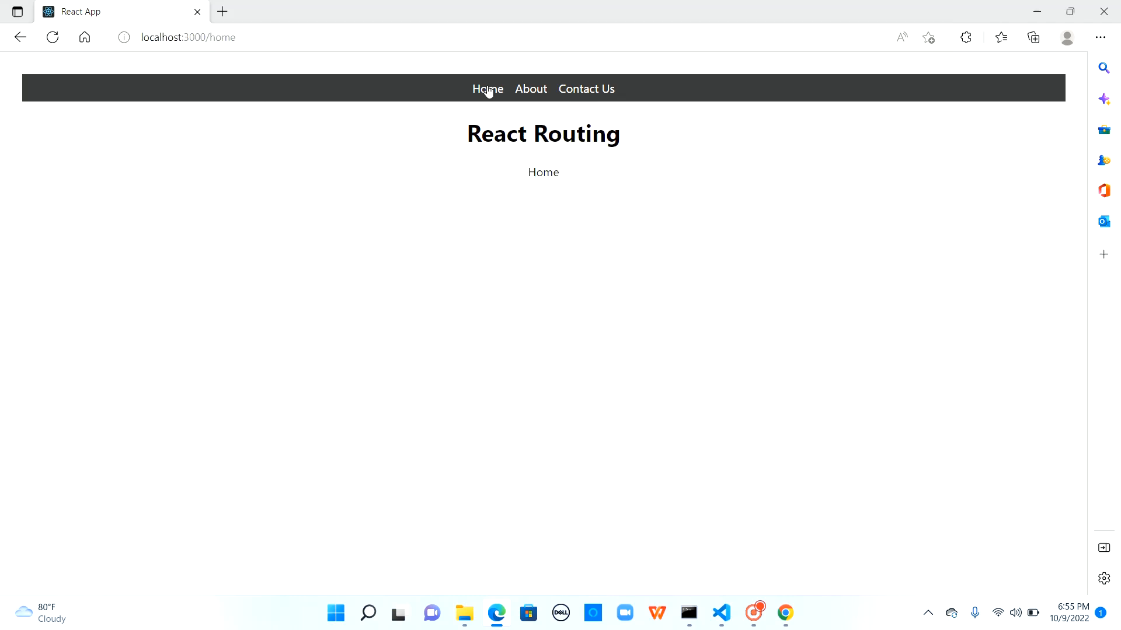
{"action": "mouse_move", "coordinate": [530, 88]}
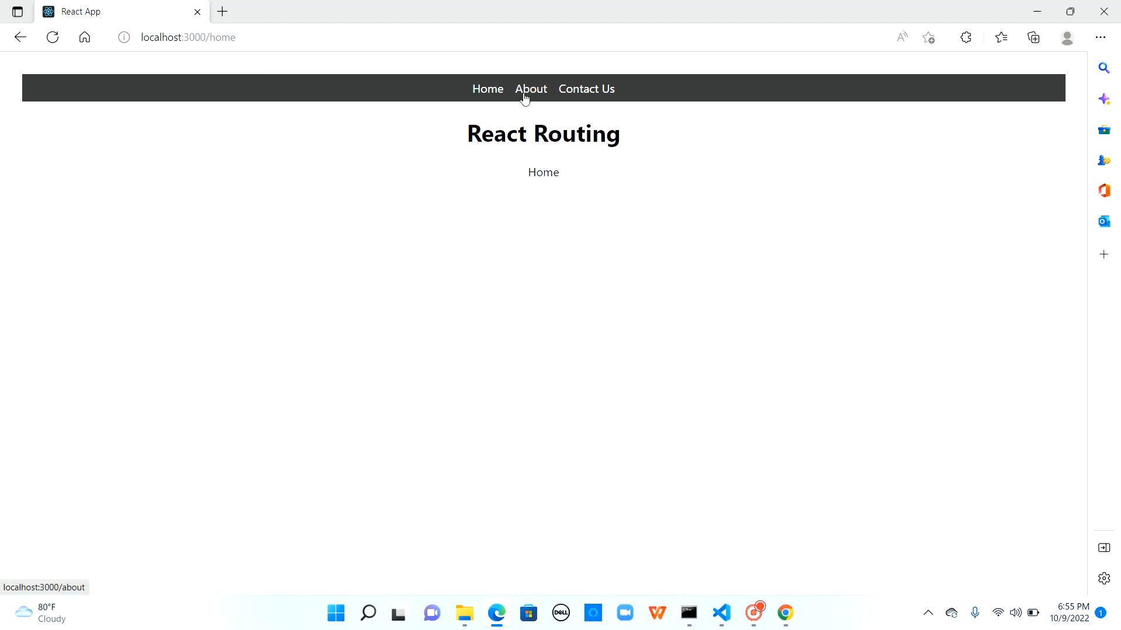
{"action": "left_click", "coordinate": [531, 89]}
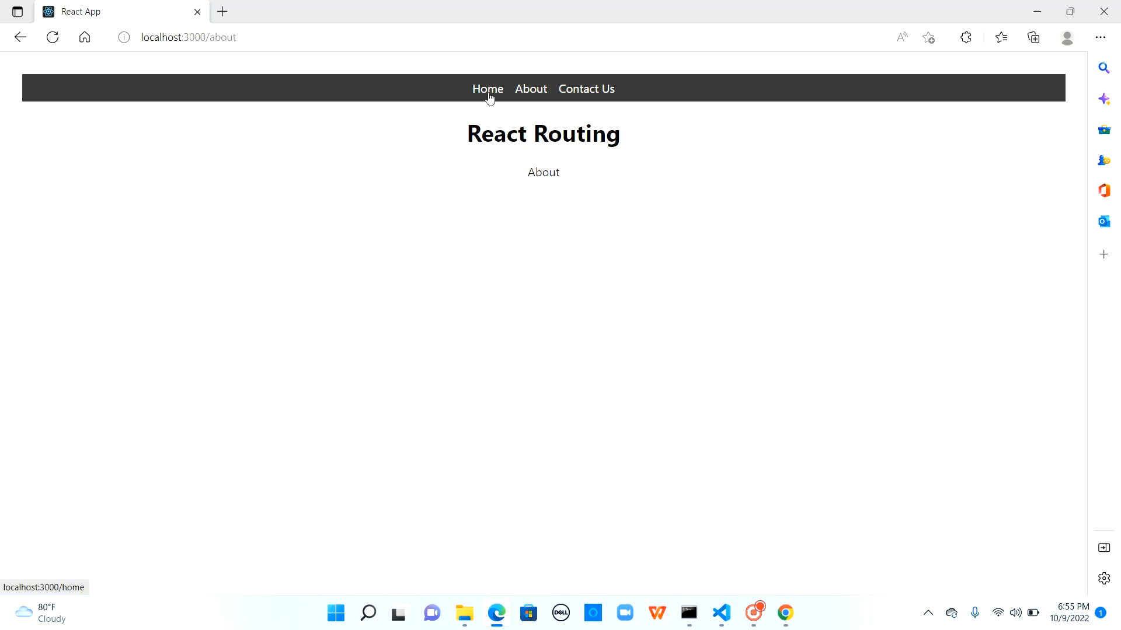
{"action": "left_click", "coordinate": [487, 89]}
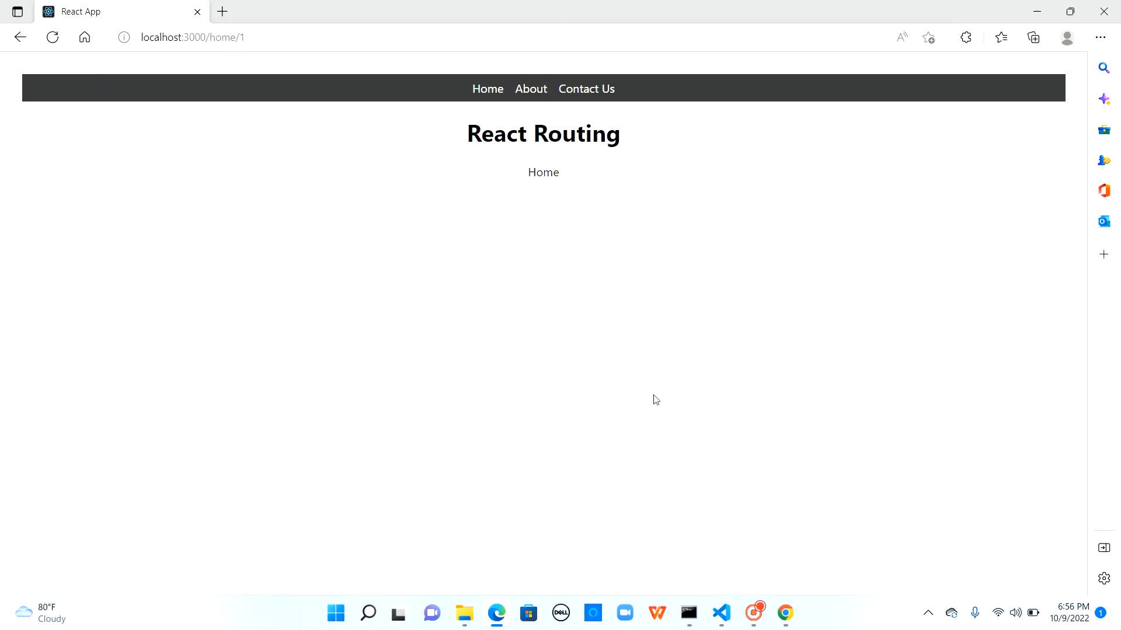
{"action": "left_click", "coordinate": [720, 613]}
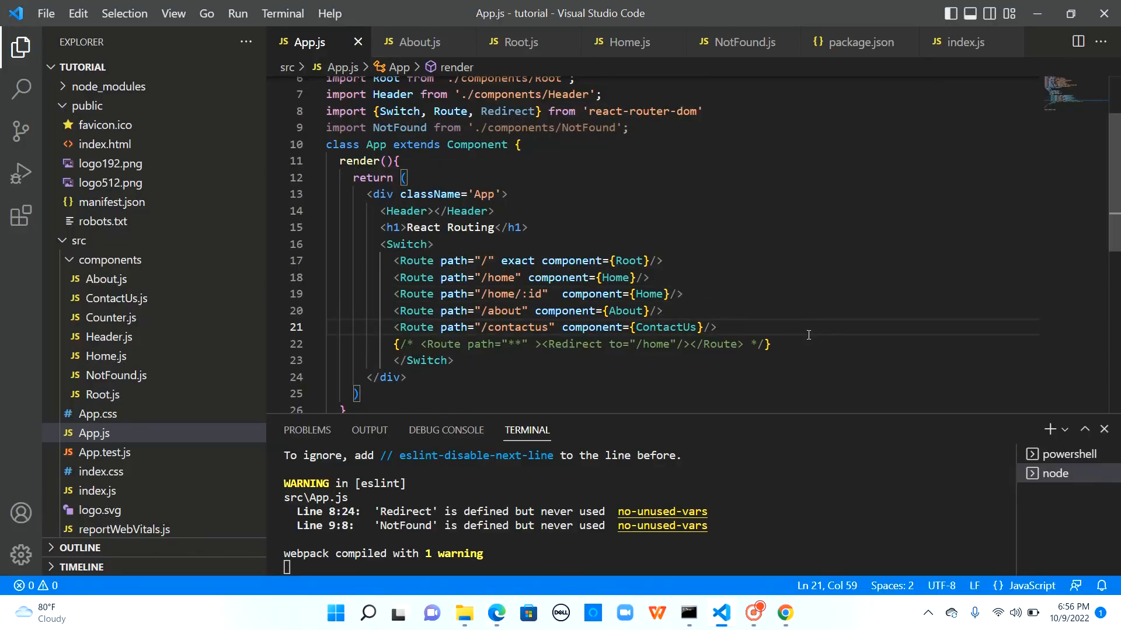
{"action": "left_click", "coordinate": [784, 614]}
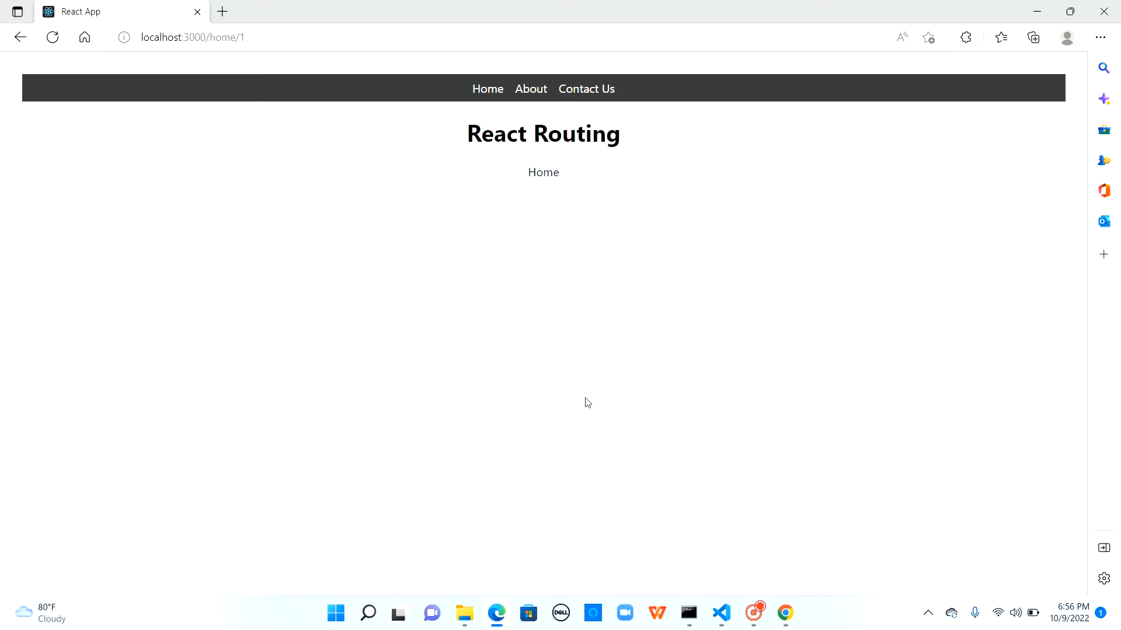